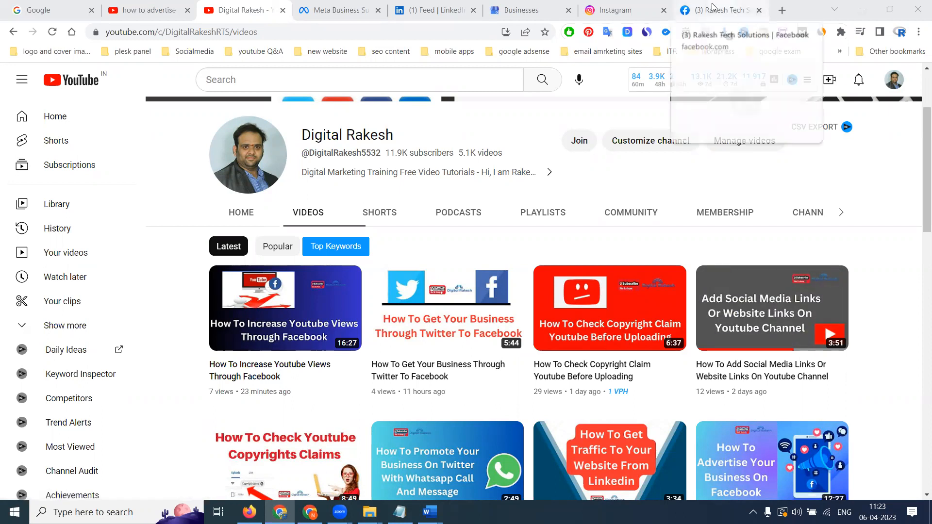
Start a new photo/video post on the Rakesh Tech Solutions Facebook page.
{"action": "left_click", "coordinate": [718, 10]}
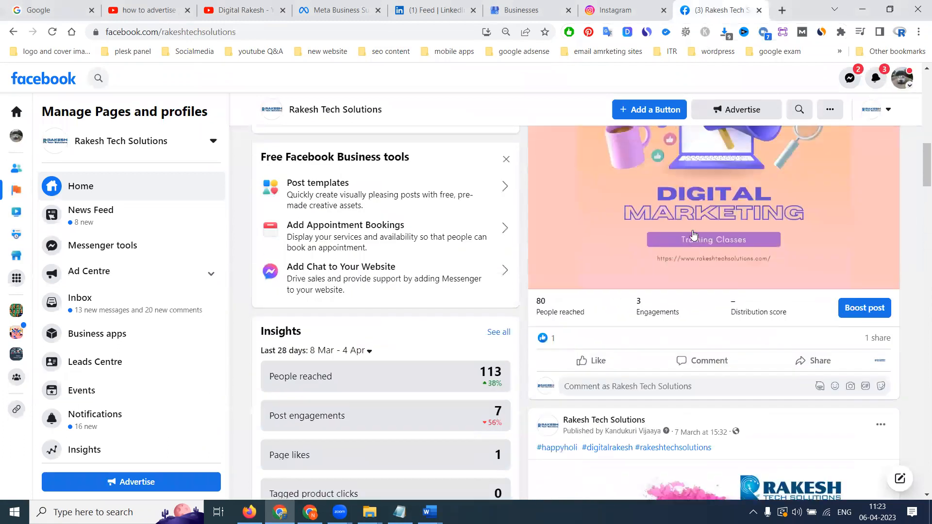
{"action": "left_click", "coordinate": [726, 311]}
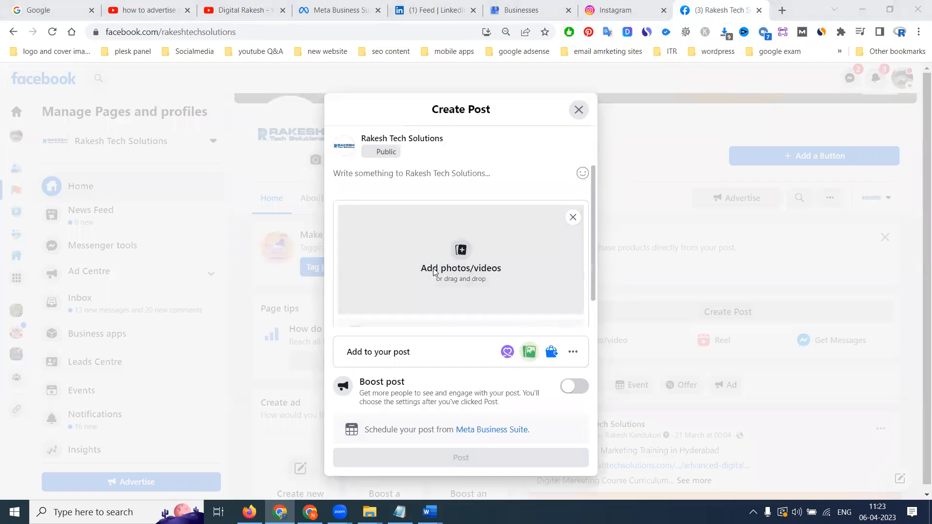
Browse D: > digital rakesh > 500 500 design and attach the Google Adwords Training Videos Online Course file.
{"action": "left_click", "coordinate": [460, 268]}
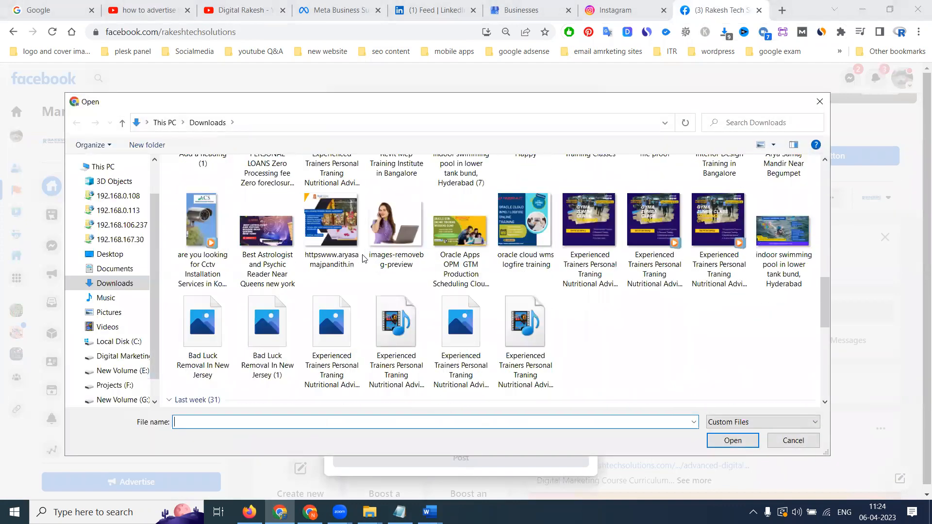
{"action": "left_click", "coordinate": [202, 344]}
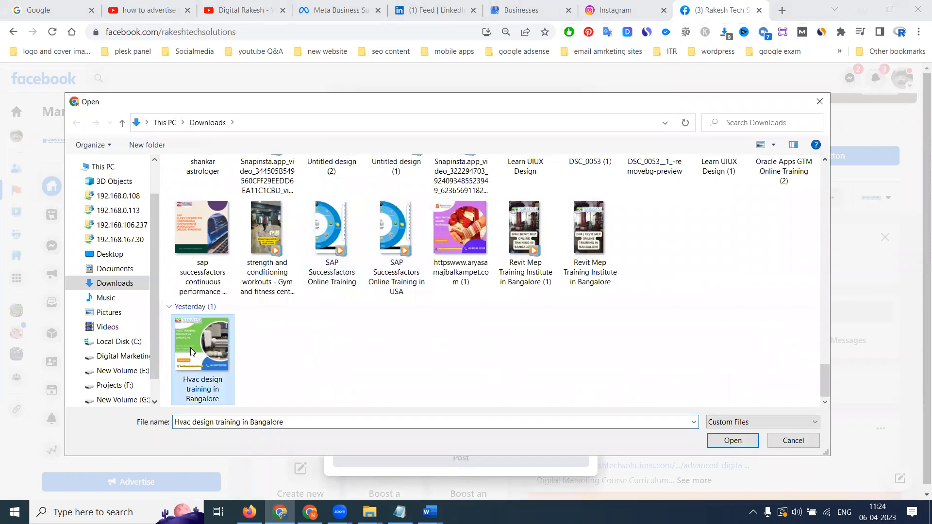
{"action": "mouse_move", "coordinate": [330, 362]}
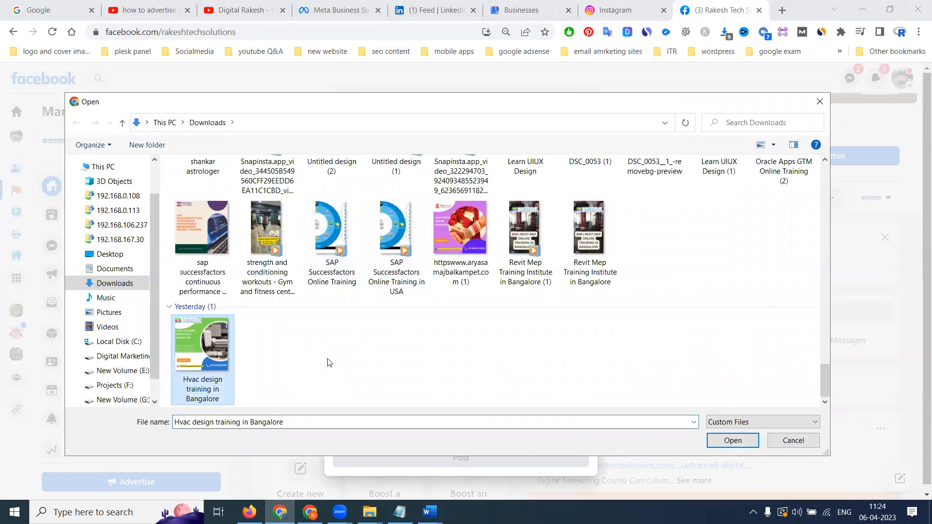
{"action": "scroll", "scroll_direction": "down", "scroll_amount": 3}
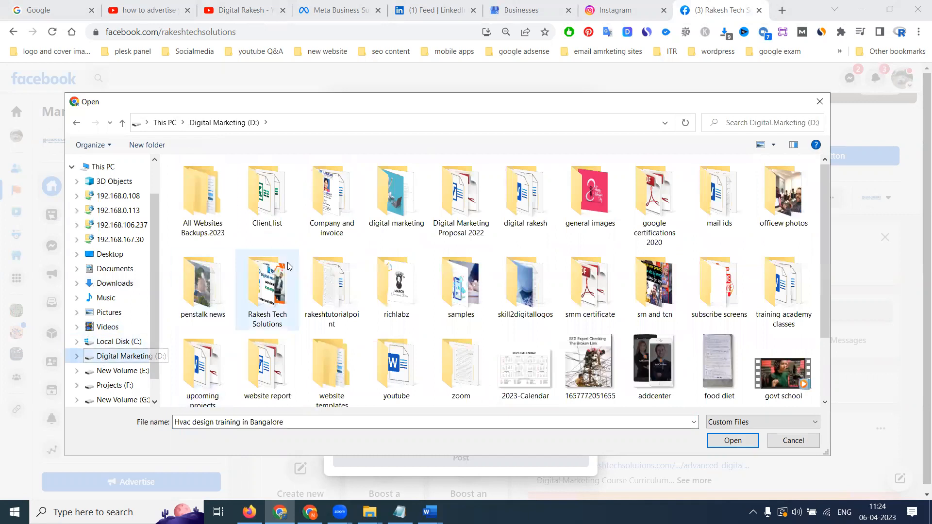
{"action": "left_click", "coordinate": [524, 194]}
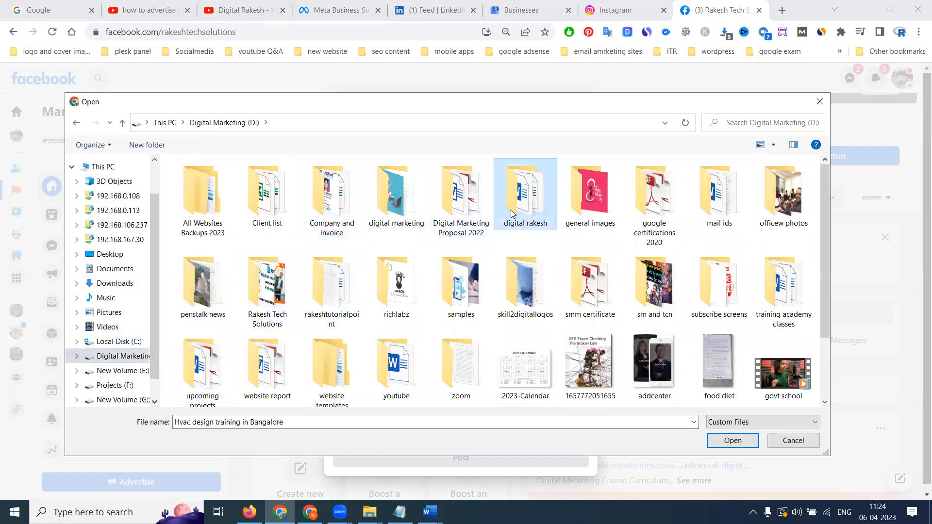
{"action": "double_click", "coordinate": [525, 194]}
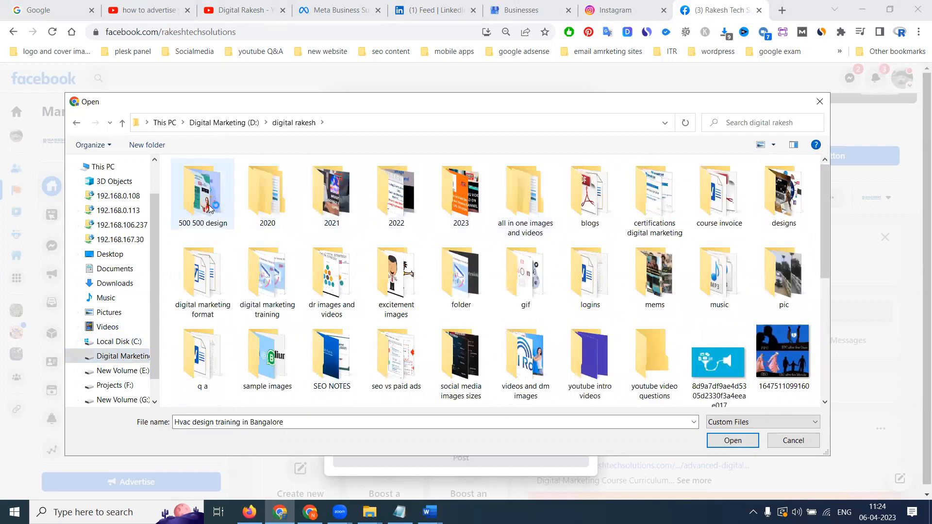
{"action": "double_click", "coordinate": [202, 187]}
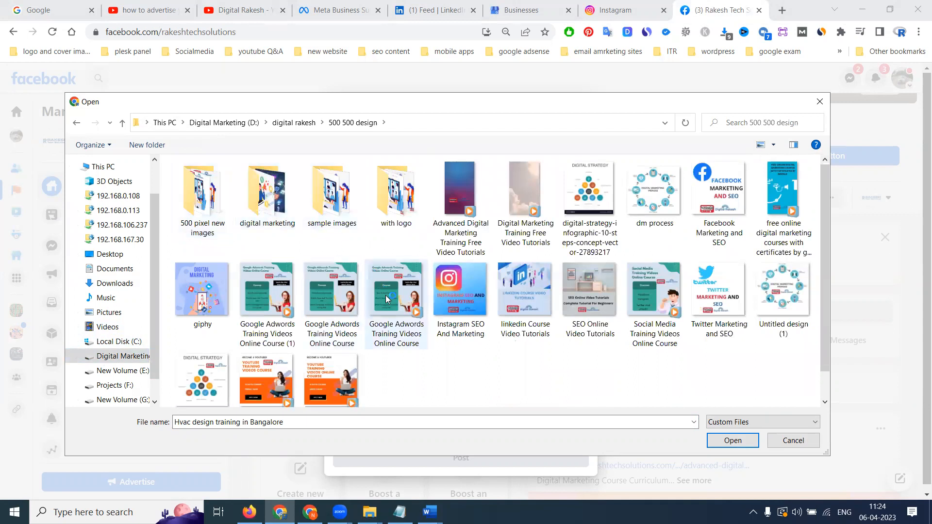
{"action": "left_click", "coordinate": [794, 441]}
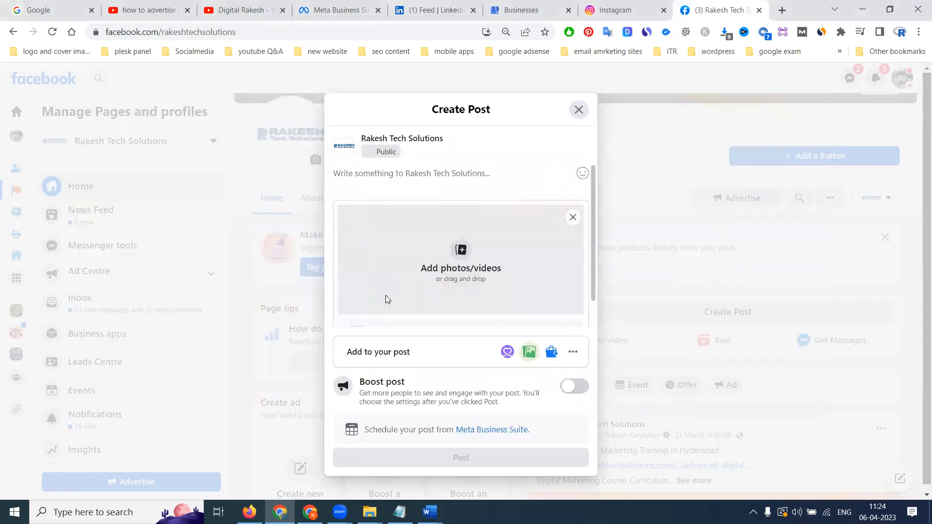
Paste the title, link, description and hashtags, prefixing the headline with 'Google Adwords and'.
{"action": "left_click", "coordinate": [460, 264]}
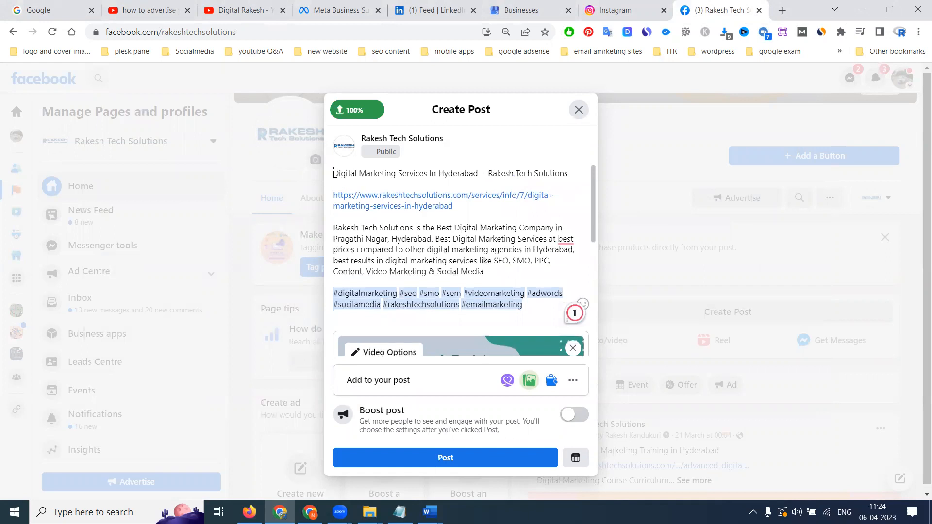
{"action": "type", "text": "Google Adwords a"}
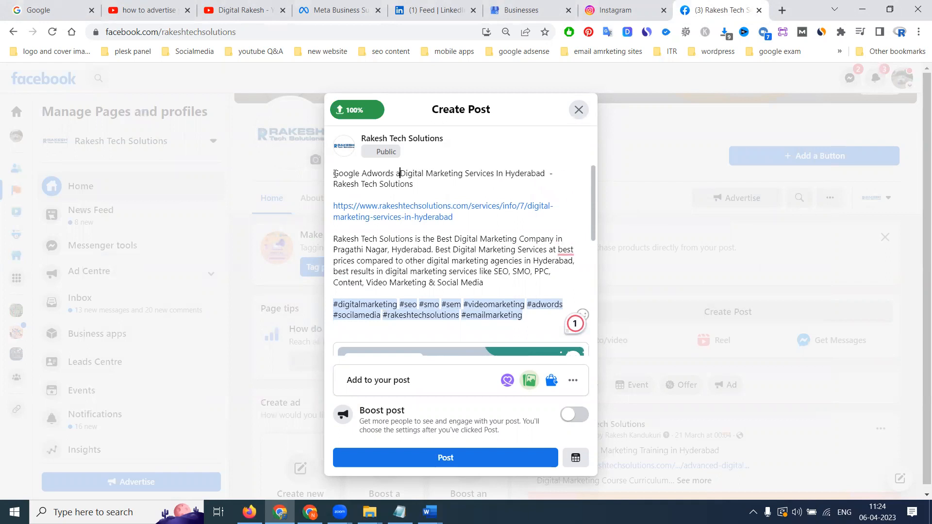
{"action": "type", "text": "nd"}
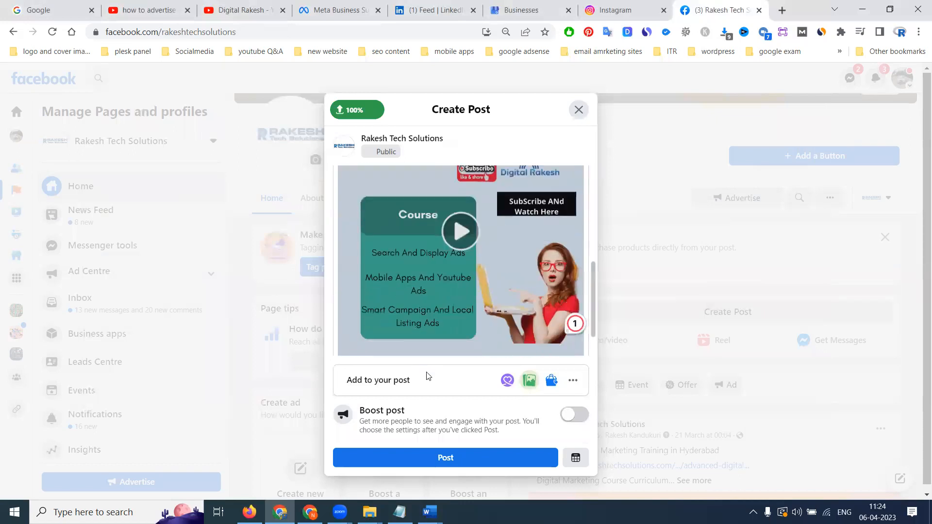
Publish the post without a business partner tag and skip sharing it to groups.
{"action": "left_click", "coordinate": [445, 457]}
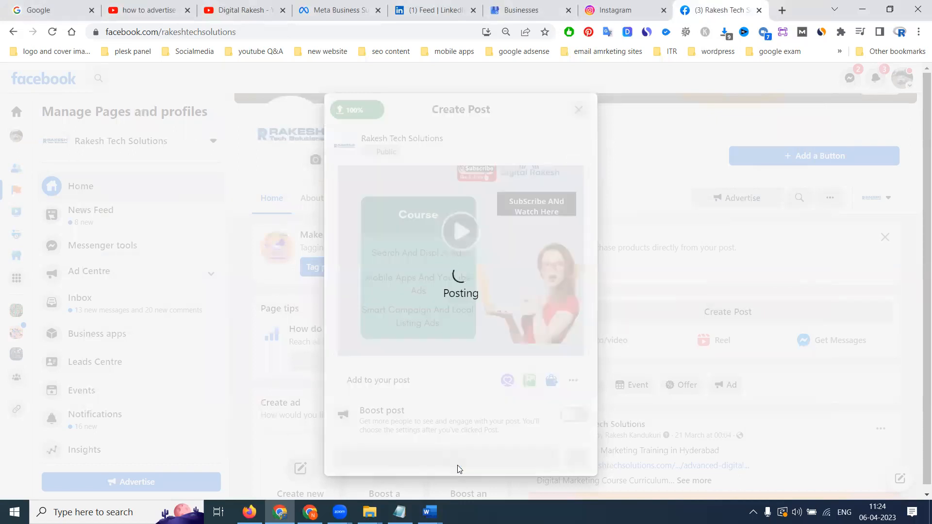
{"action": "left_click", "coordinate": [444, 458]}
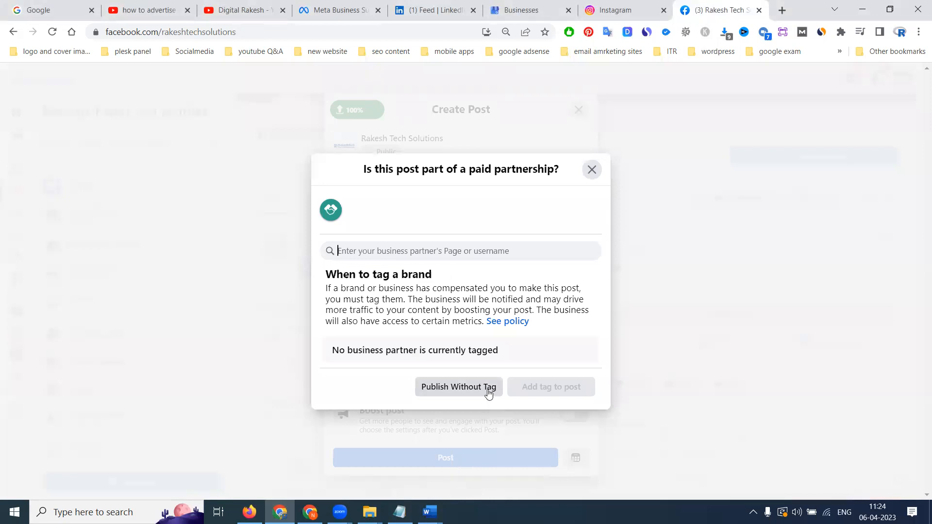
{"action": "left_click", "coordinate": [458, 387]}
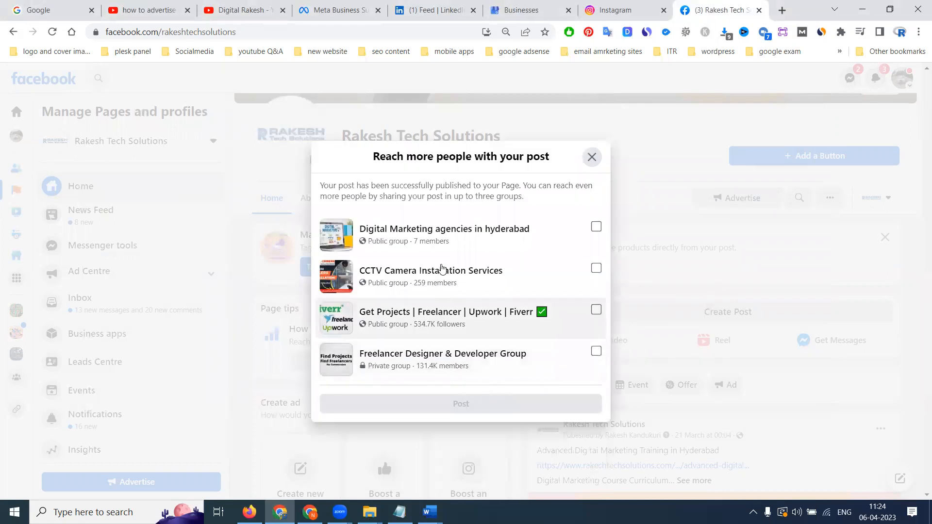
{"action": "left_click", "coordinate": [596, 226]}
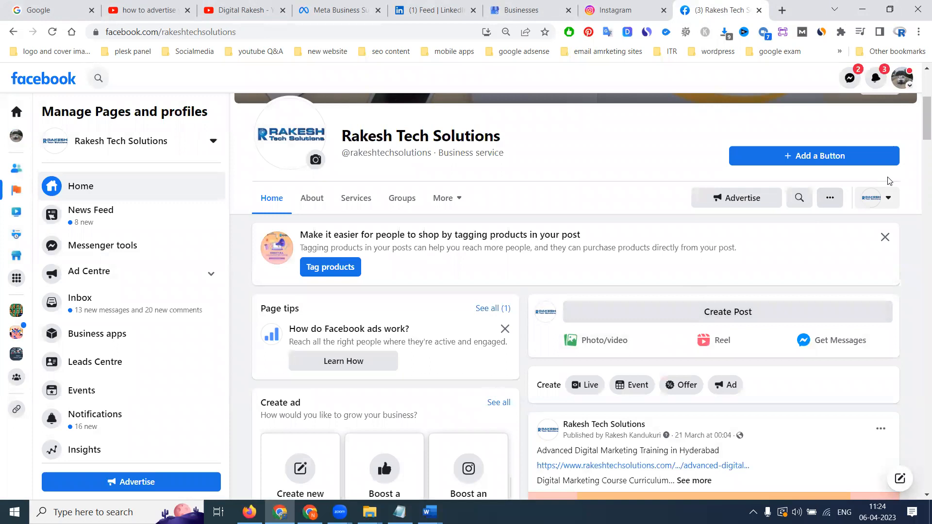
Refresh the page and scroll to the new Google Adwords post marked Just now.
{"action": "scroll", "scroll_direction": "down", "scroll_amount": 3}
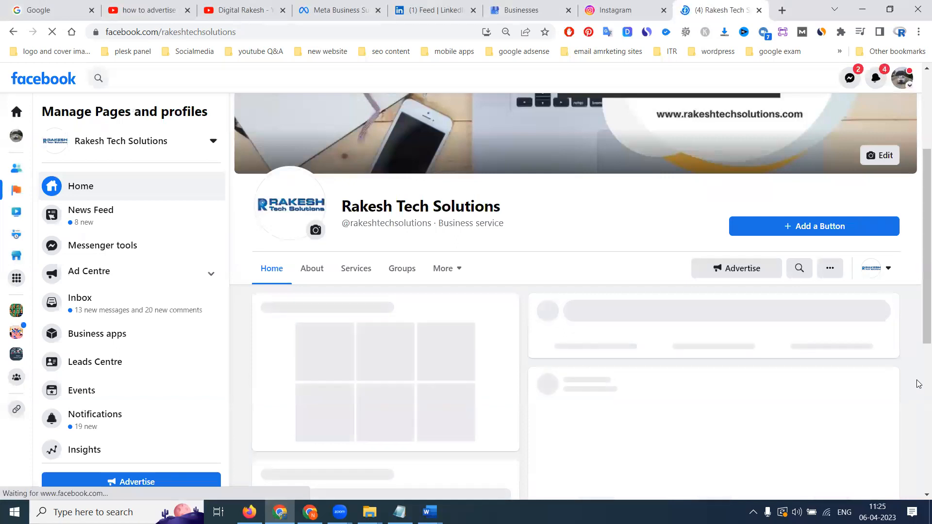
{"action": "mouse_move", "coordinate": [875, 369]}
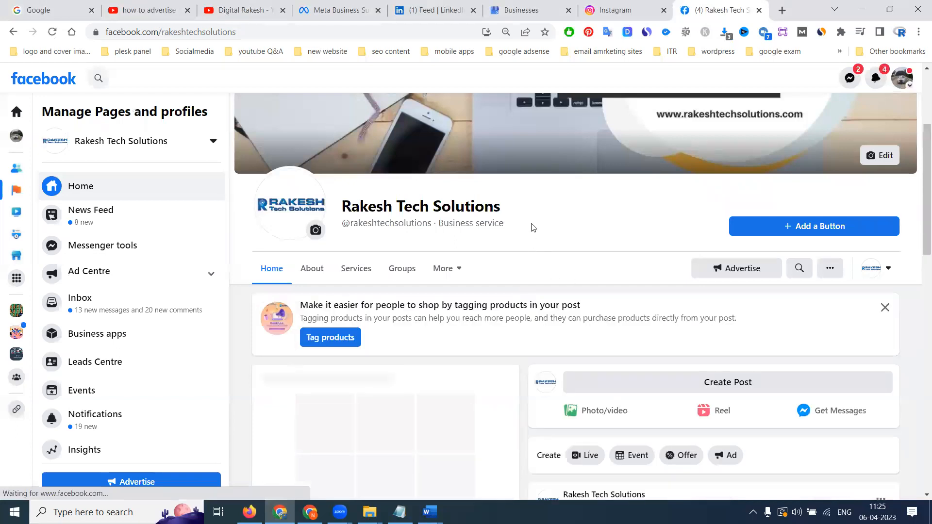
{"action": "scroll", "scroll_direction": "down", "scroll_amount": 3}
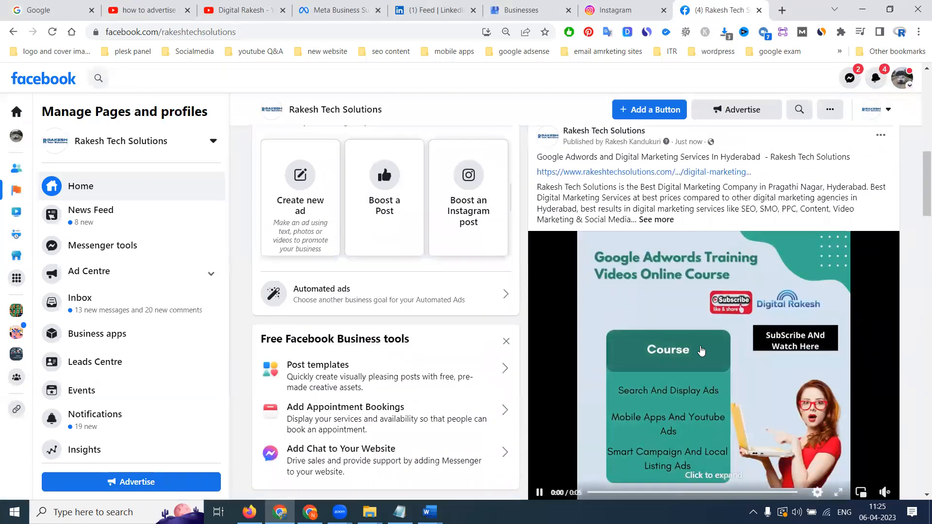
Bring the just-published post into the Edit post dialog via its options menu.
{"action": "left_click", "coordinate": [880, 135]}
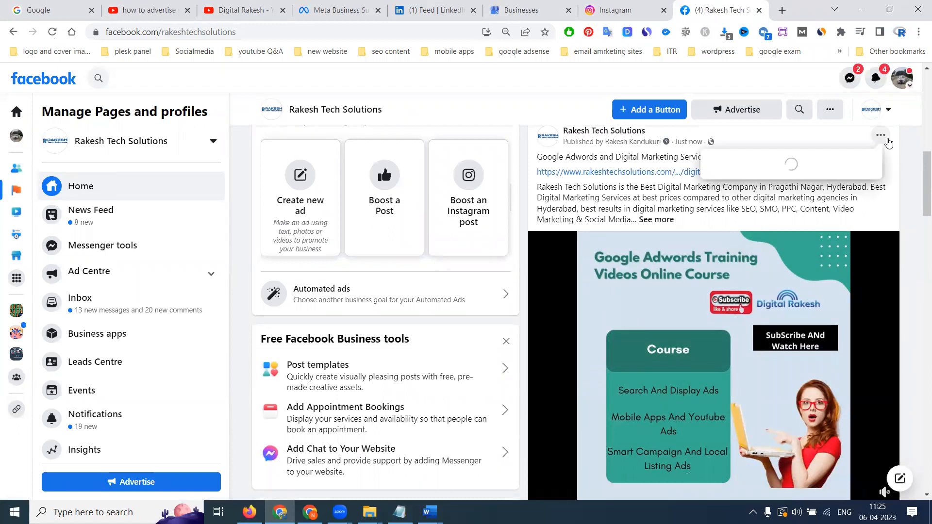
{"action": "left_click", "coordinate": [880, 135]}
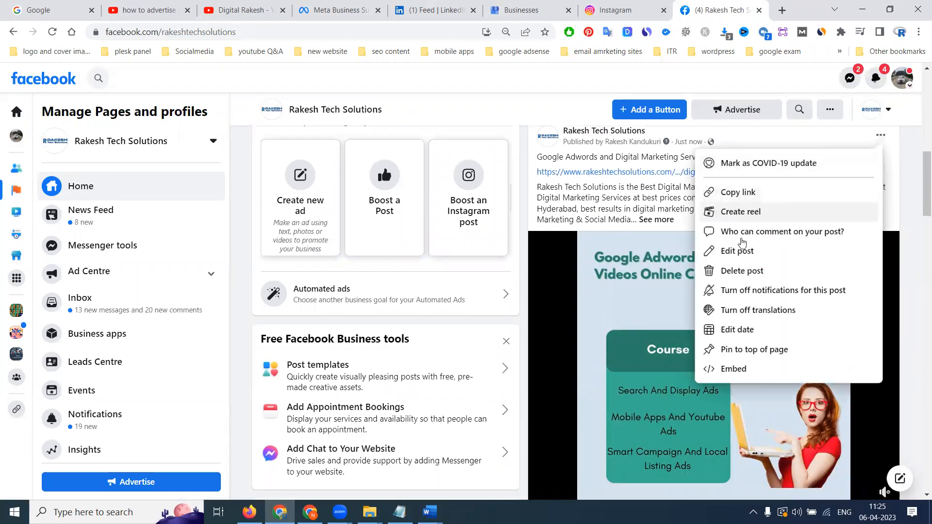
{"action": "left_click", "coordinate": [738, 250]}
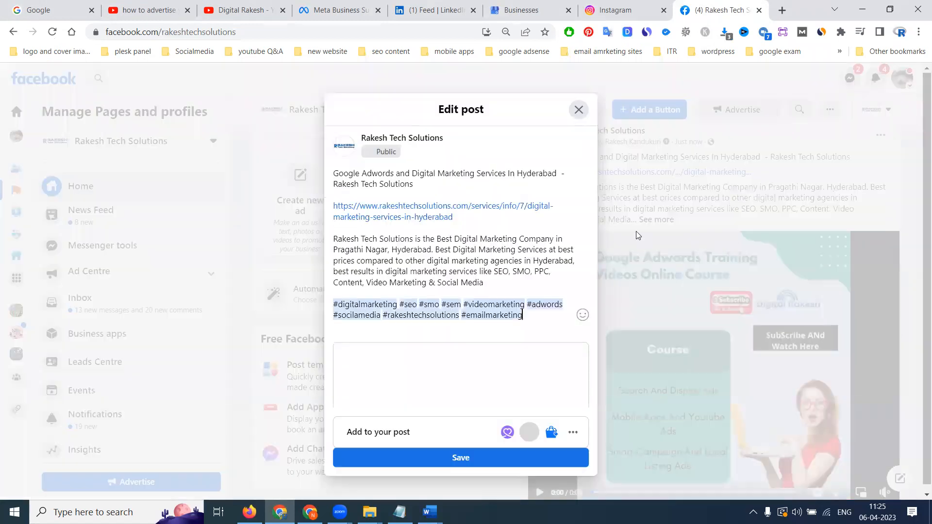
{"action": "left_click", "coordinate": [551, 432]}
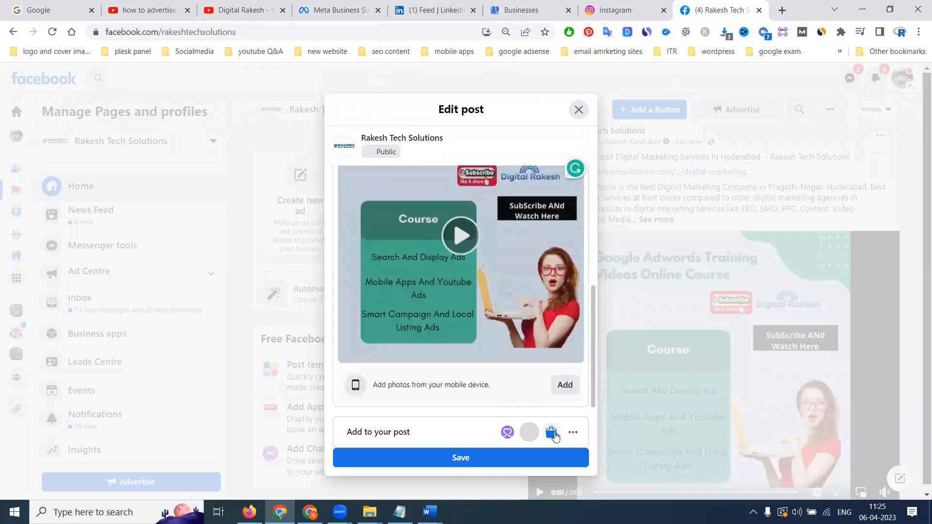
Browse Add to your post extras, trying mobile photos and the Get calls contact option.
{"action": "left_click", "coordinate": [573, 432]}
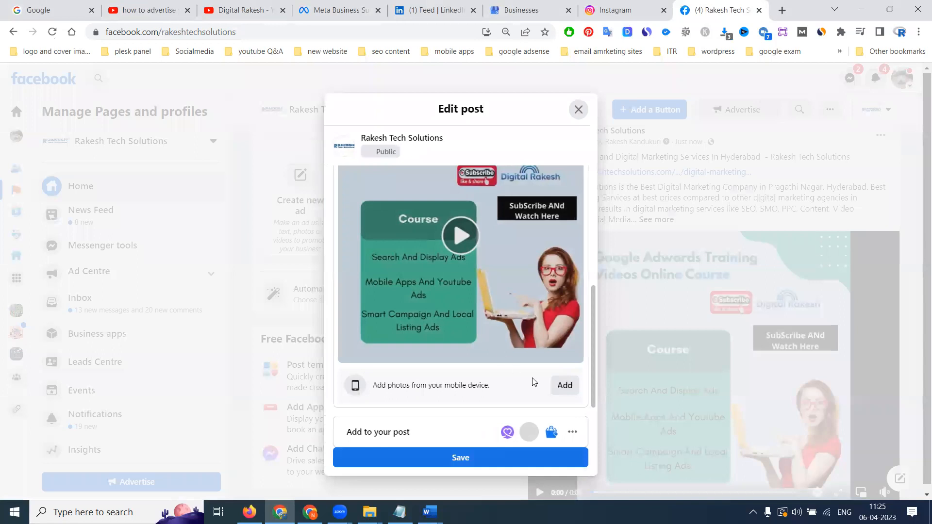
{"action": "left_click", "coordinate": [563, 385]}
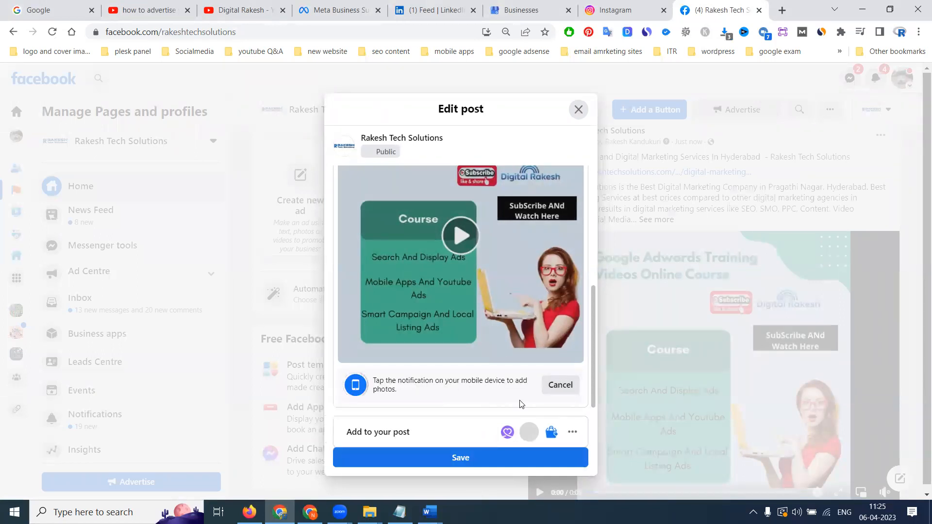
{"action": "left_click", "coordinate": [573, 432]}
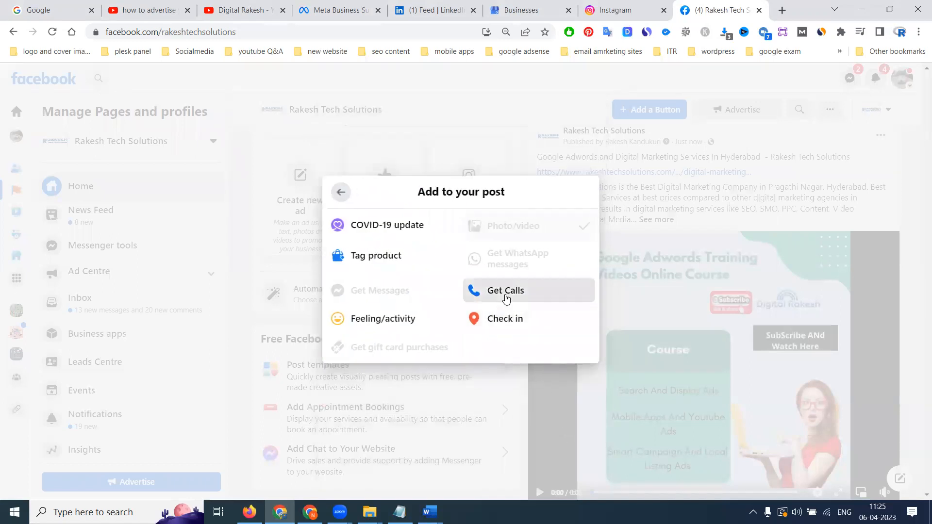
{"action": "left_click", "coordinate": [340, 191]}
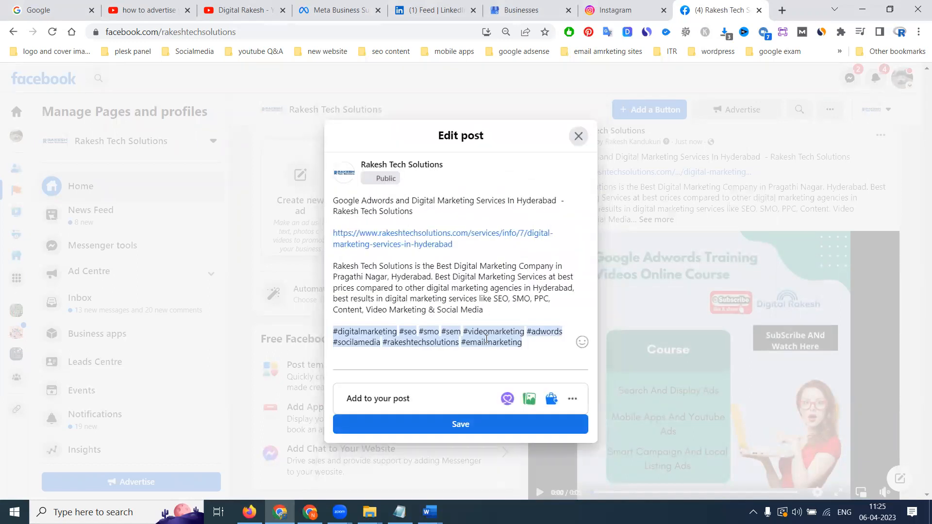
Adjust the text above the hashtags so the link preview loads, then save the post.
{"action": "left_click", "coordinate": [335, 321]}
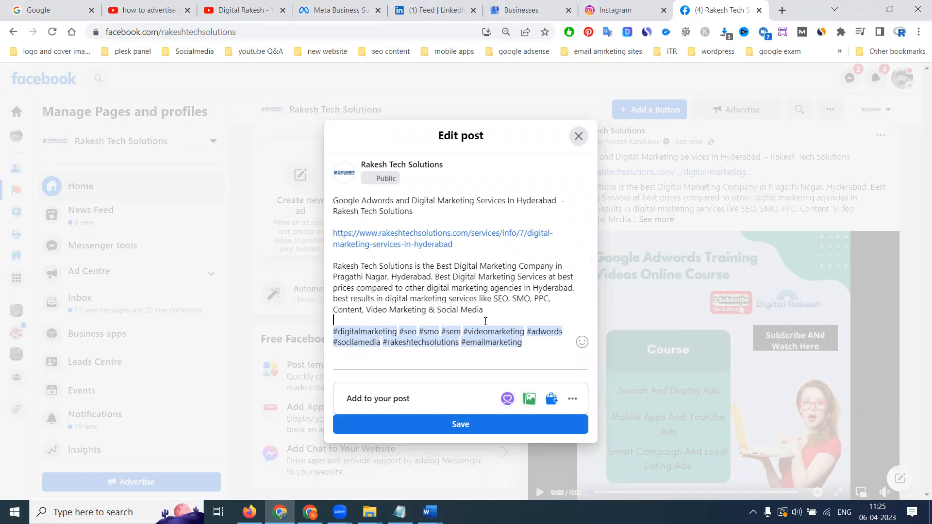
{"action": "left_click", "coordinate": [460, 424]}
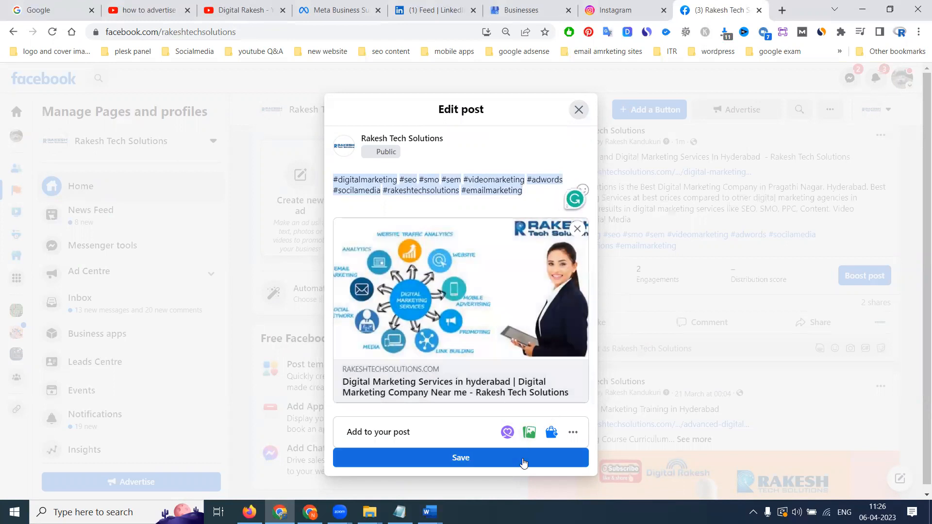
{"action": "left_click", "coordinate": [461, 457]}
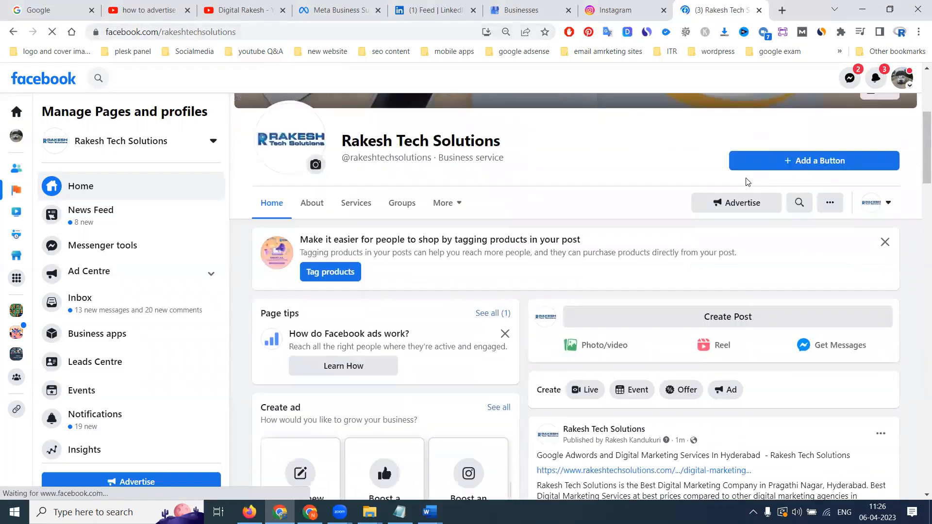
Choose Get WhatsApp messages and submit the phone number to request a verification code.
{"action": "scroll", "scroll_direction": "down", "scroll_amount": 3}
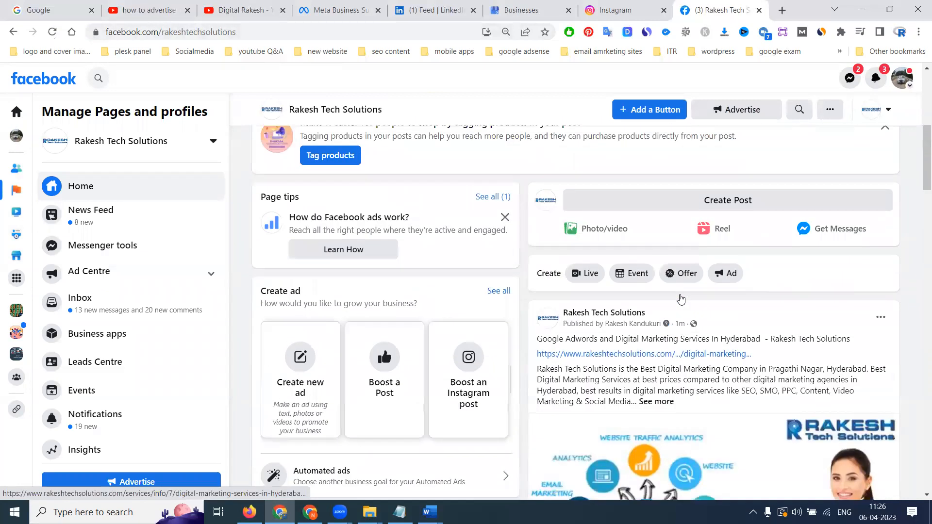
{"action": "left_click", "coordinate": [726, 200]}
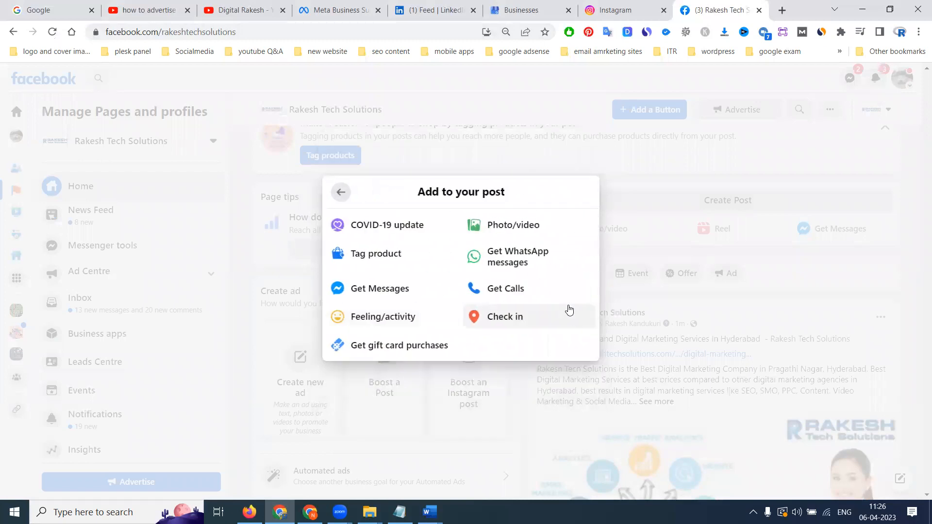
{"action": "left_click", "coordinate": [517, 256]}
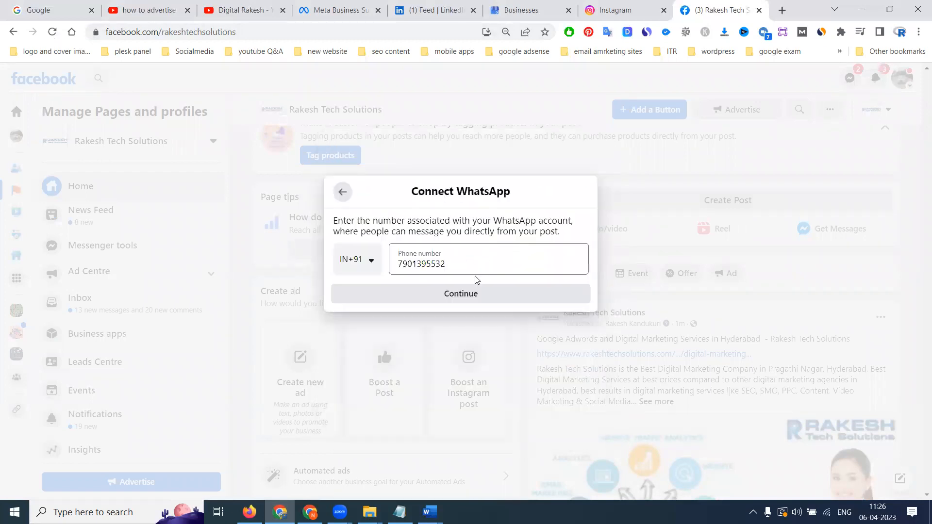
{"action": "left_click", "coordinate": [460, 293]}
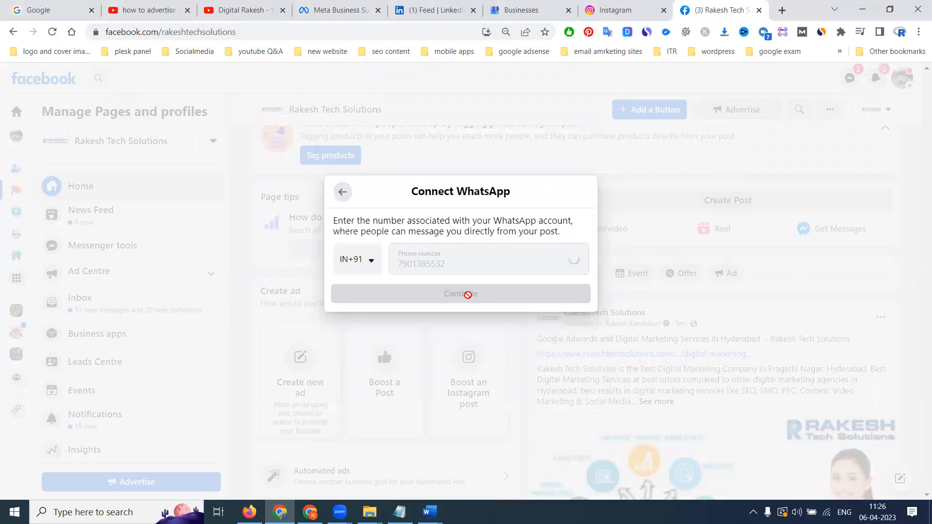
{"action": "left_click", "coordinate": [459, 293]}
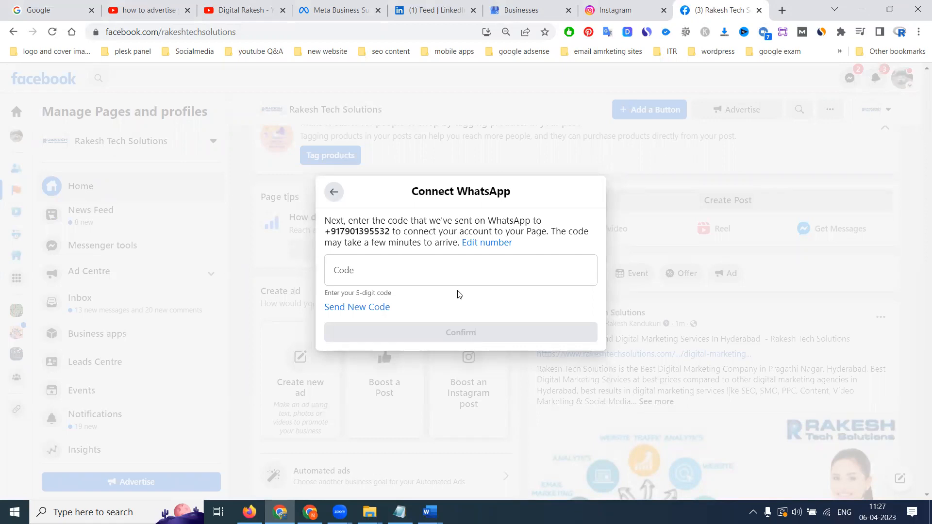
Request a new WhatsApp code, then abandon verification for a blank Create Post composer.
{"action": "left_click", "coordinate": [357, 307]}
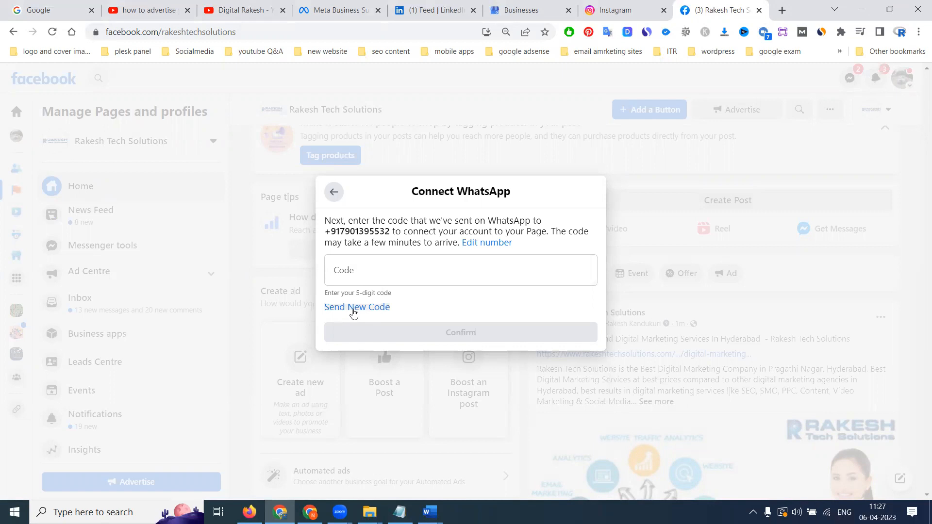
{"action": "left_click", "coordinate": [460, 270]}
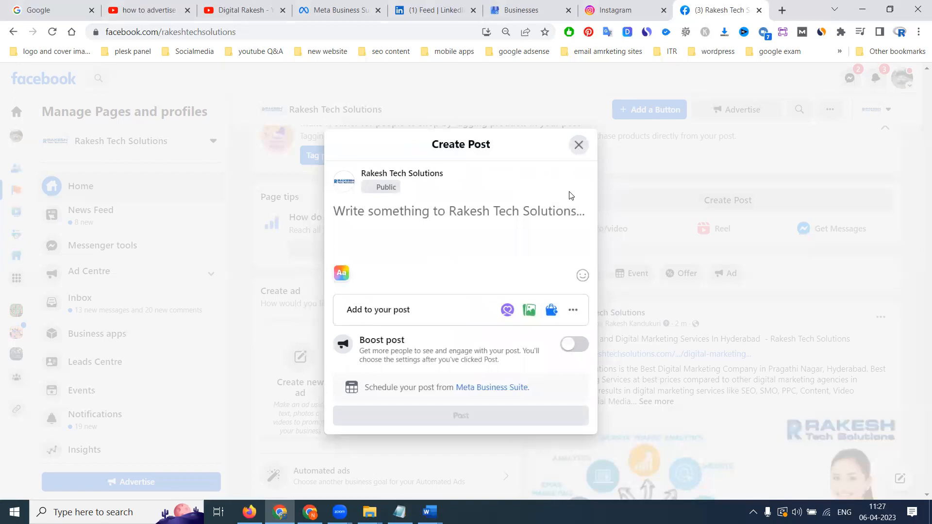
Attach the Google Adwords Training Videos Online Course image from the 500 500 design folder.
{"action": "left_click", "coordinate": [573, 310]}
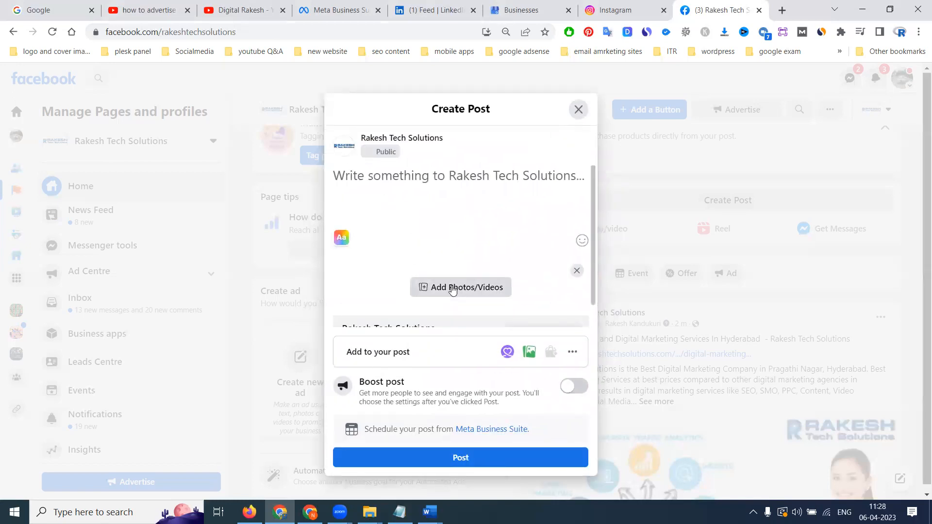
{"action": "left_click", "coordinate": [461, 287]}
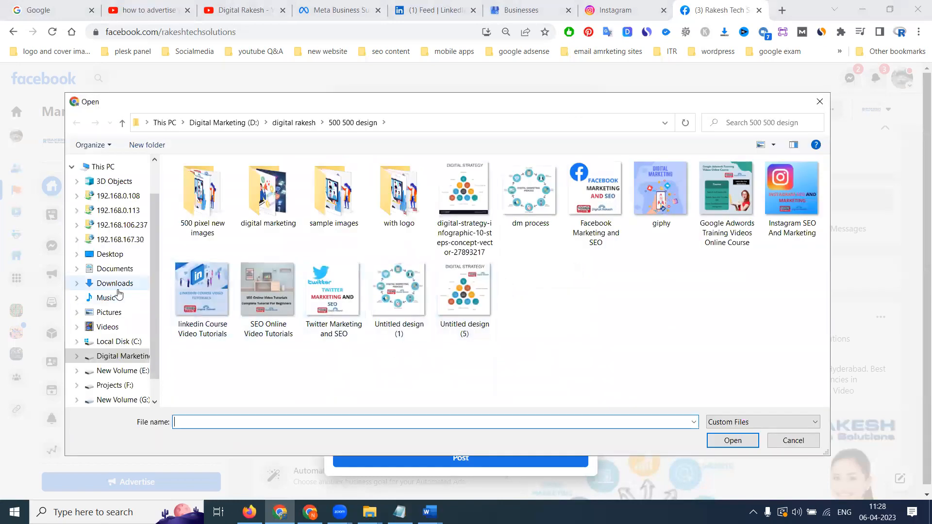
{"action": "left_click", "coordinate": [76, 123]}
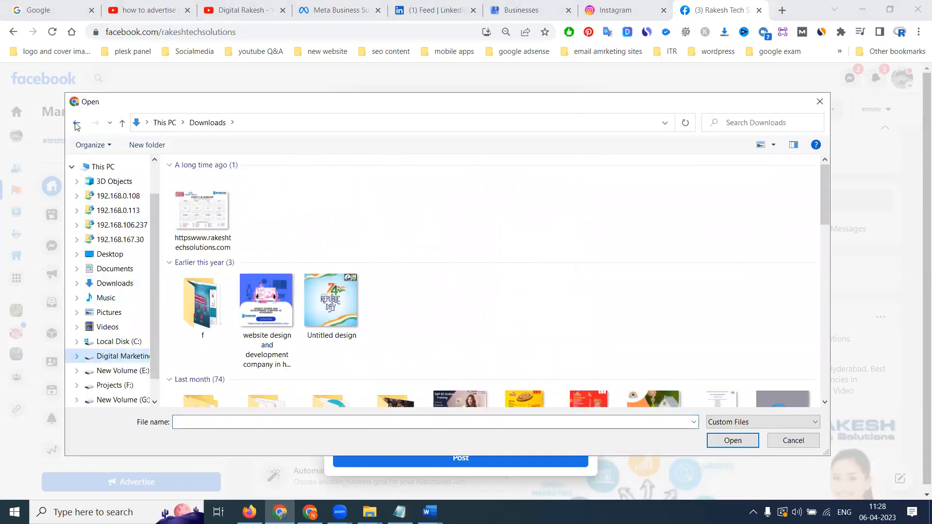
{"action": "left_click", "coordinate": [726, 188]}
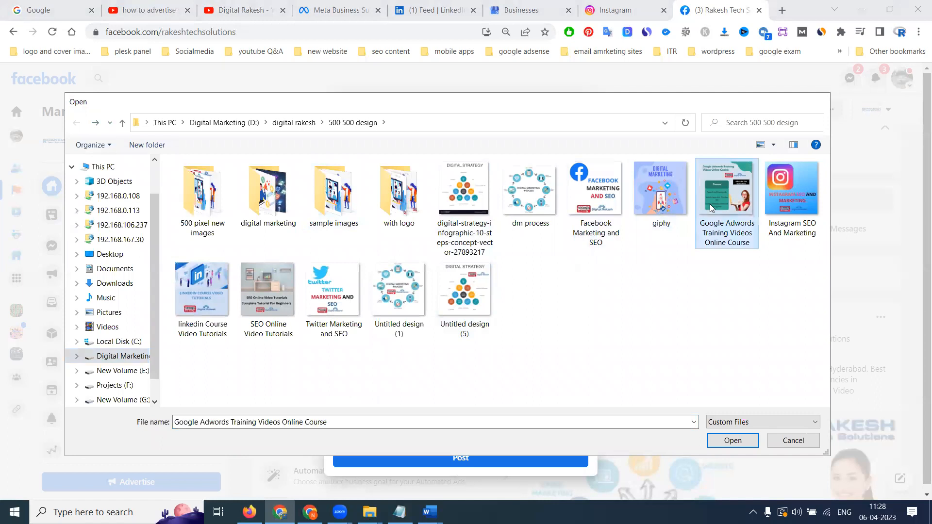
{"action": "left_click", "coordinate": [732, 440]}
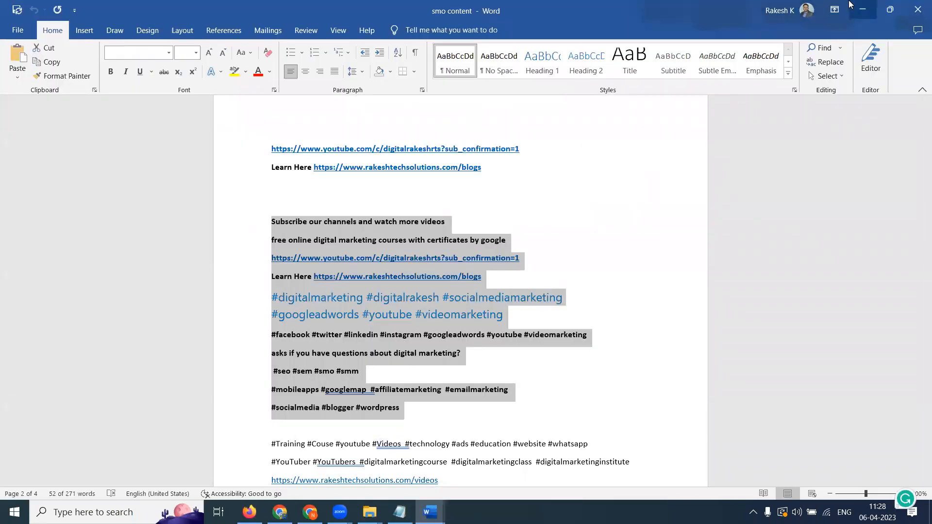
Paste the subscribe caption, links and hashtags from Word and publish the post.
{"action": "left_click", "coordinate": [278, 512]}
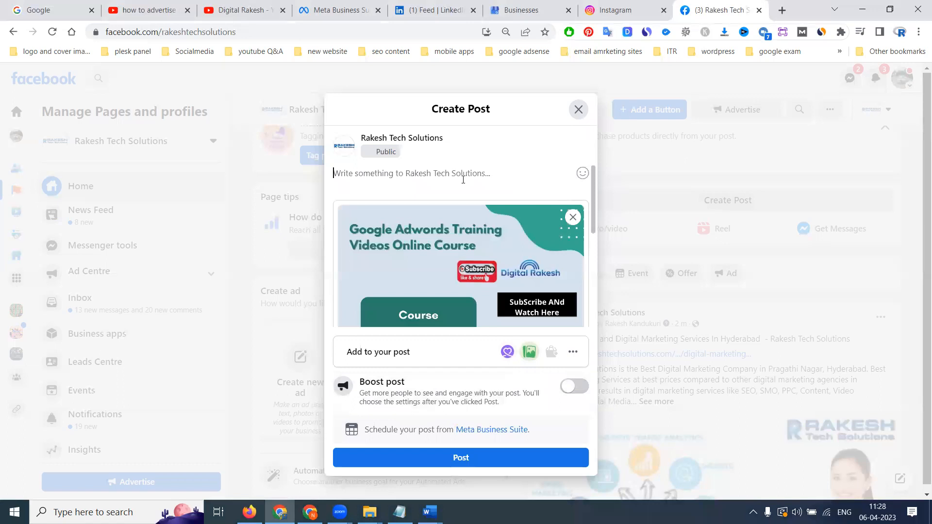
{"action": "left_click", "coordinate": [460, 457]}
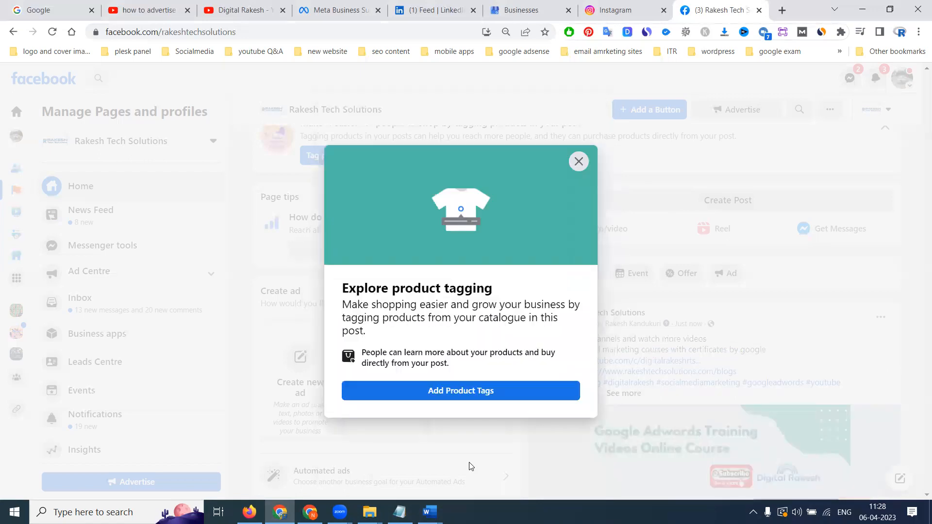
{"action": "mouse_move", "coordinate": [590, 196]}
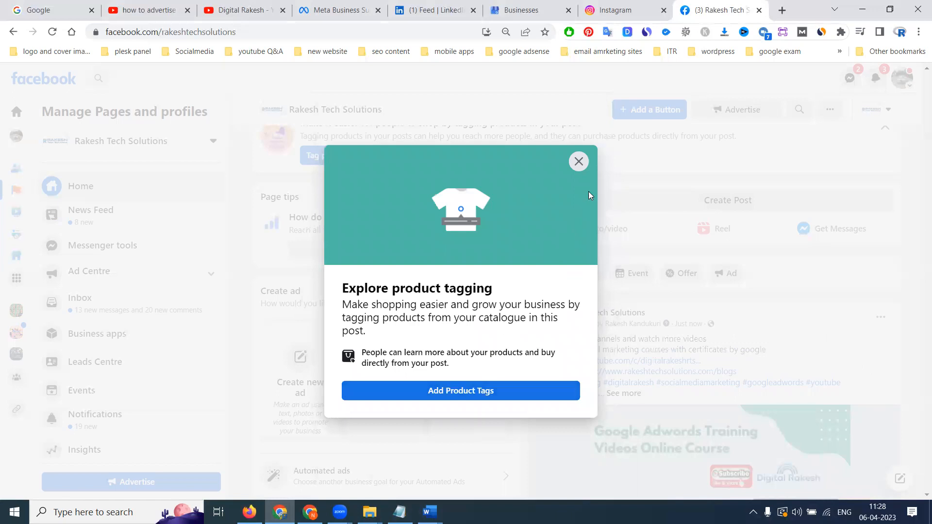
Dismiss the product tagging prompt and bring up canva.com in a new browser tab.
{"action": "left_click", "coordinate": [578, 161]}
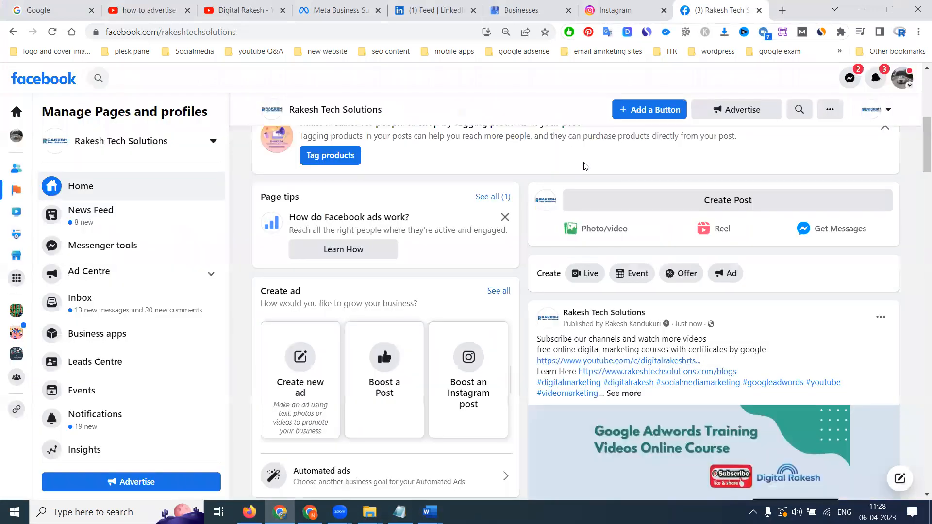
{"action": "scroll", "scroll_direction": "down", "scroll_amount": 3}
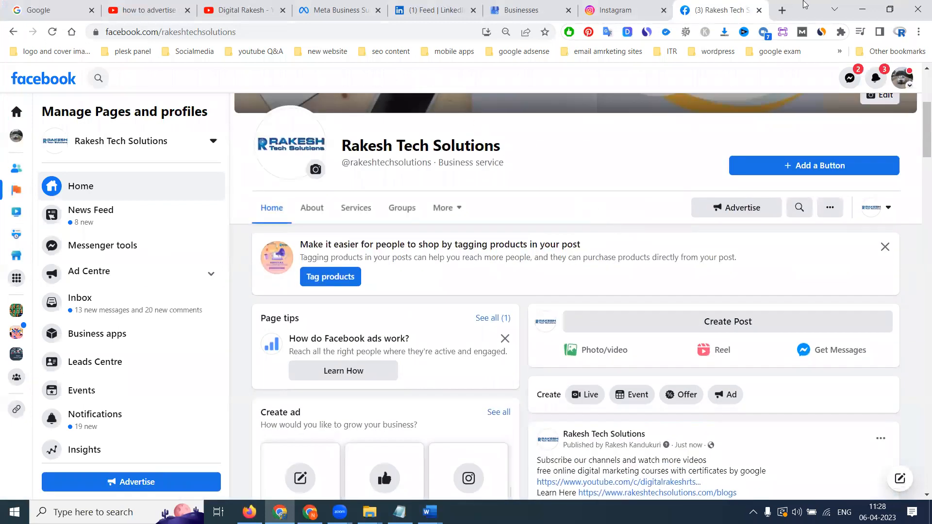
{"action": "left_click", "coordinate": [780, 10]}
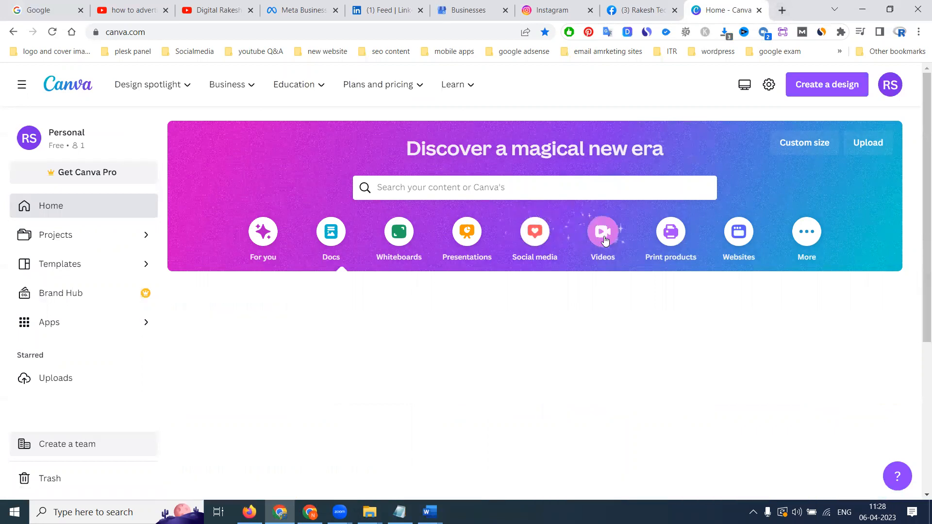
View Canva's Videos design category, then return to the Rakesh Tech Solutions Facebook tab.
{"action": "left_click", "coordinate": [602, 232]}
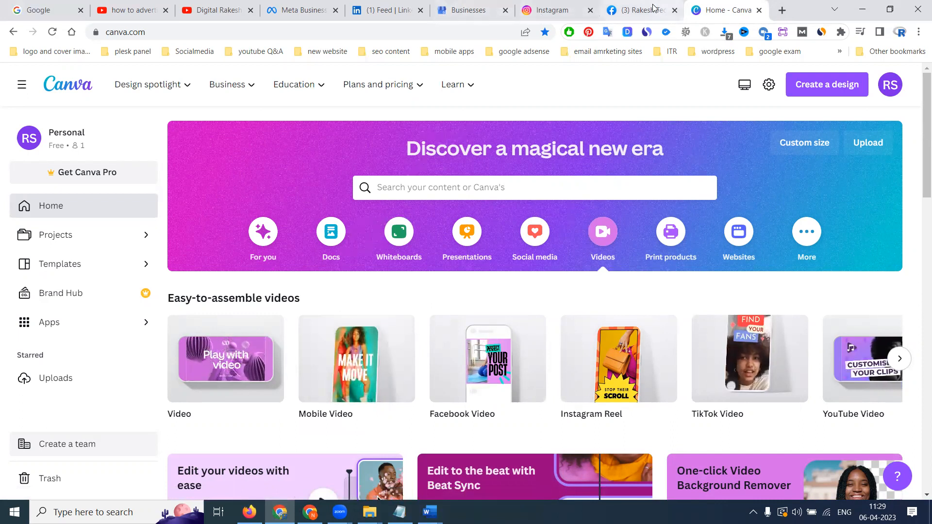
{"action": "left_click", "coordinate": [636, 10]}
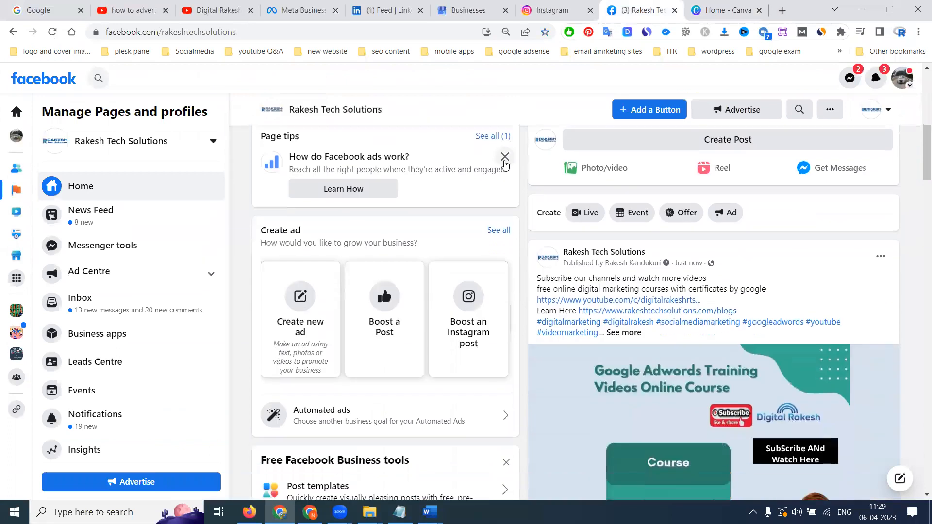
Switch to the other Chrome profile window showing the Narayana MEP Training page.
{"action": "scroll", "scroll_direction": "down", "scroll_amount": 3}
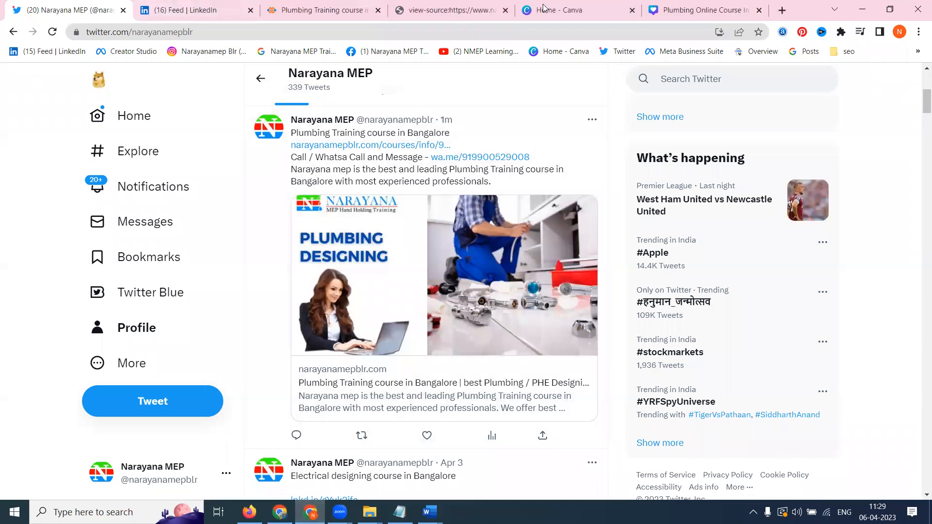
{"action": "right_click", "coordinate": [388, 51]}
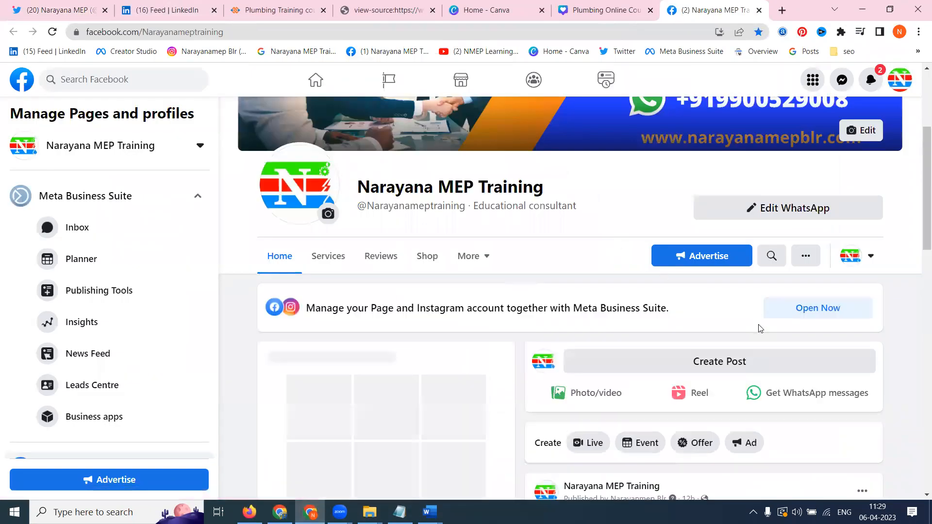
Start a Narayana MEP Training post and attach the Fire Fighting Training in Bangalore image from the new images folder.
{"action": "left_click", "coordinate": [719, 361]}
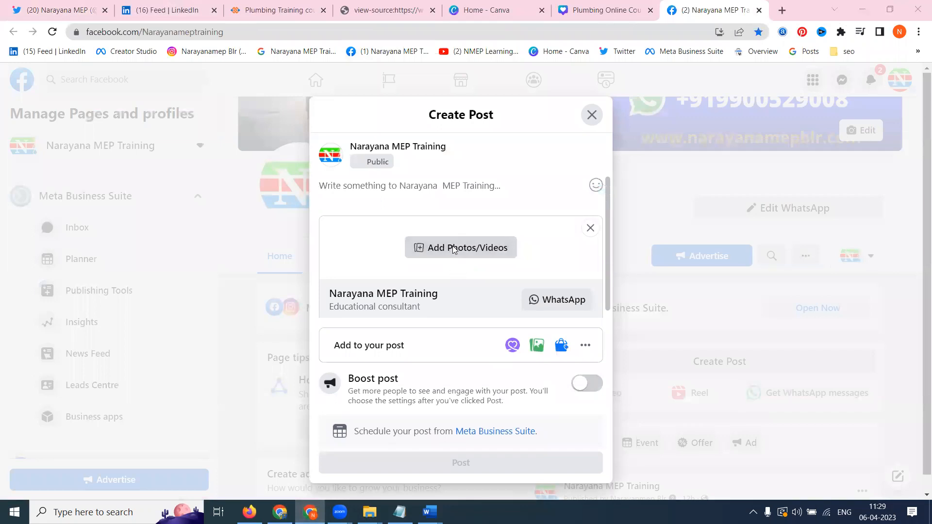
{"action": "left_click", "coordinate": [460, 248]}
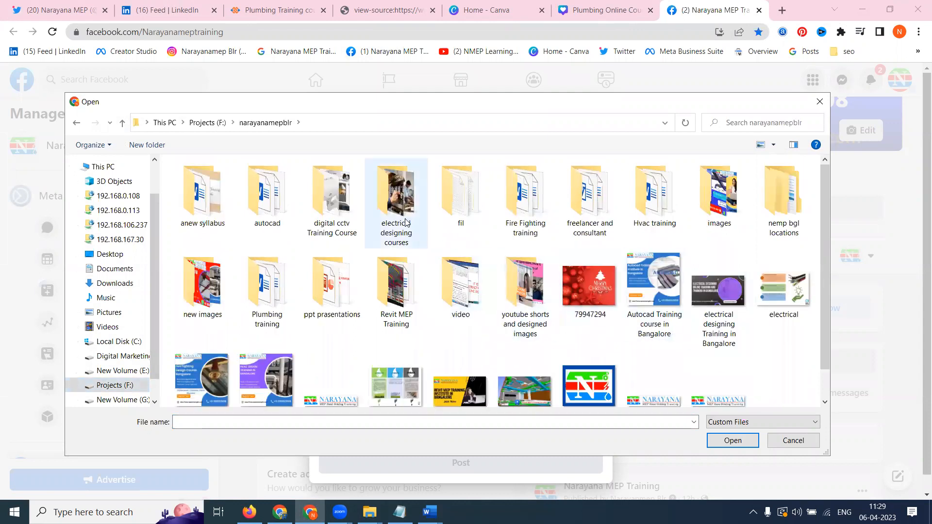
{"action": "double_click", "coordinate": [396, 190]}
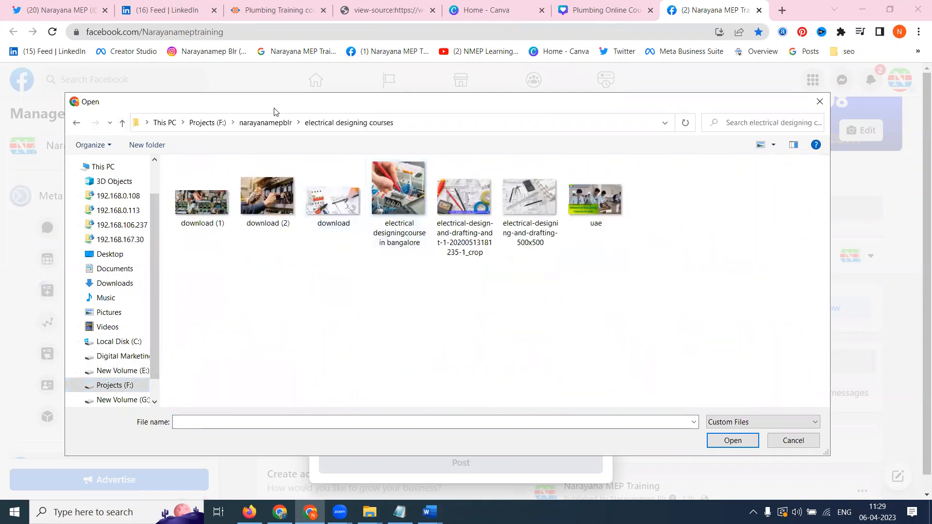
{"action": "left_click", "coordinate": [266, 122]}
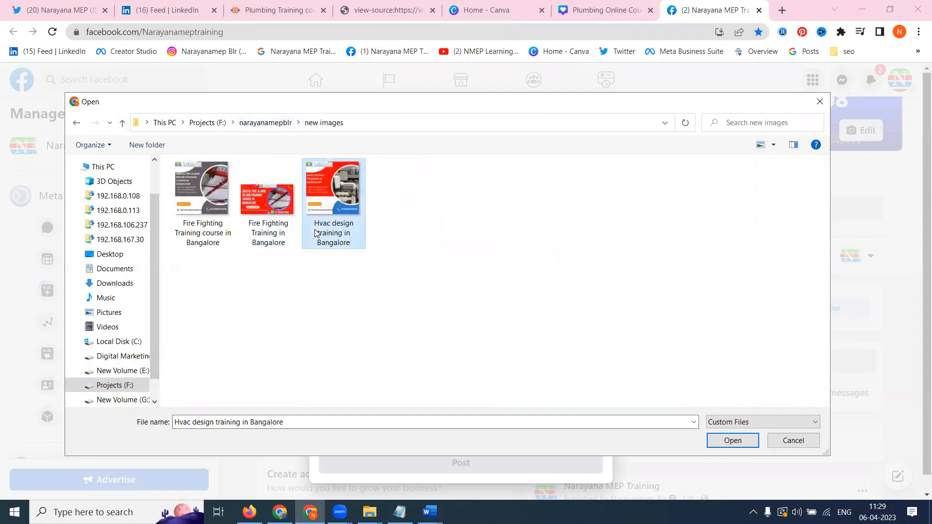
{"action": "left_click", "coordinate": [268, 187]}
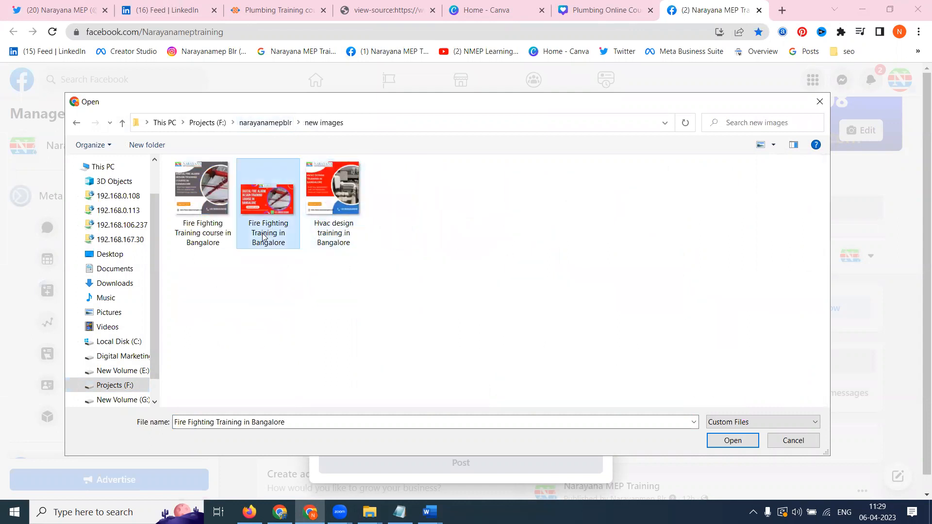
{"action": "left_click", "coordinate": [732, 441]}
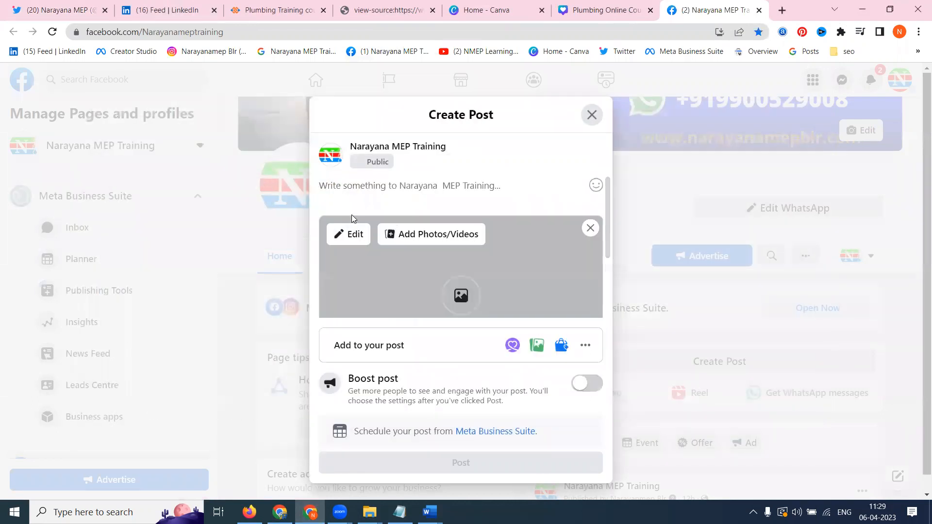
Caption the post 'Fire Fighting Training in Bangalore'.
{"action": "type", "text": "Fire Fighting Training in Bangalore"}
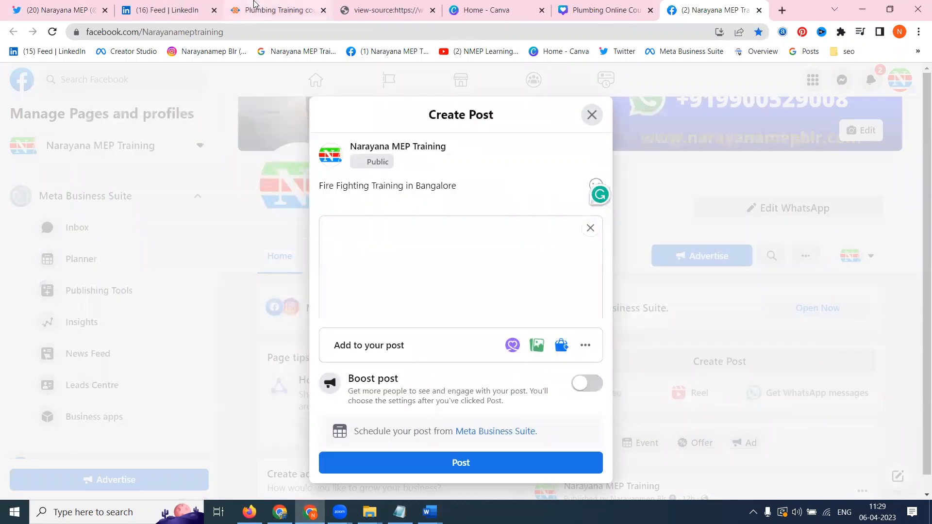
Add the Fire Fighting Training course page URL from the Narayana MEP website to the post.
{"action": "left_click", "coordinate": [278, 10]}
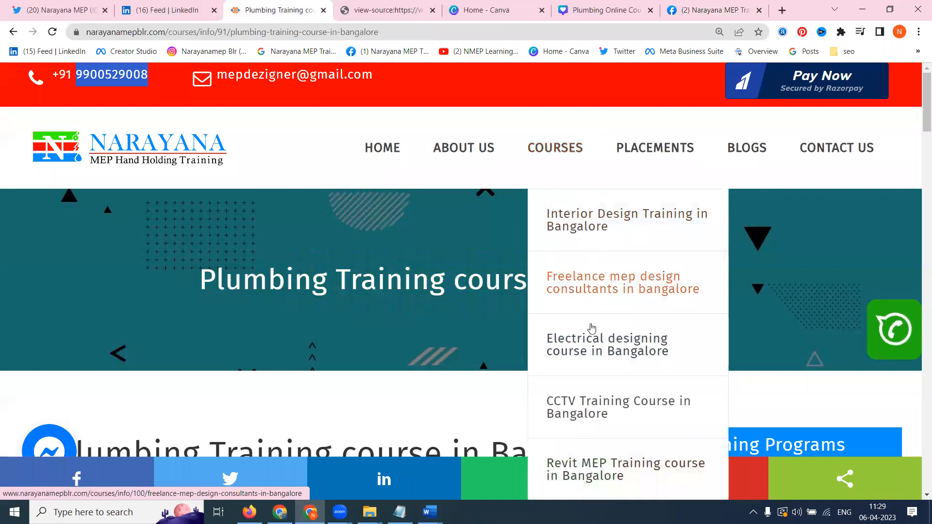
{"action": "scroll", "scroll_direction": "down", "scroll_amount": 3}
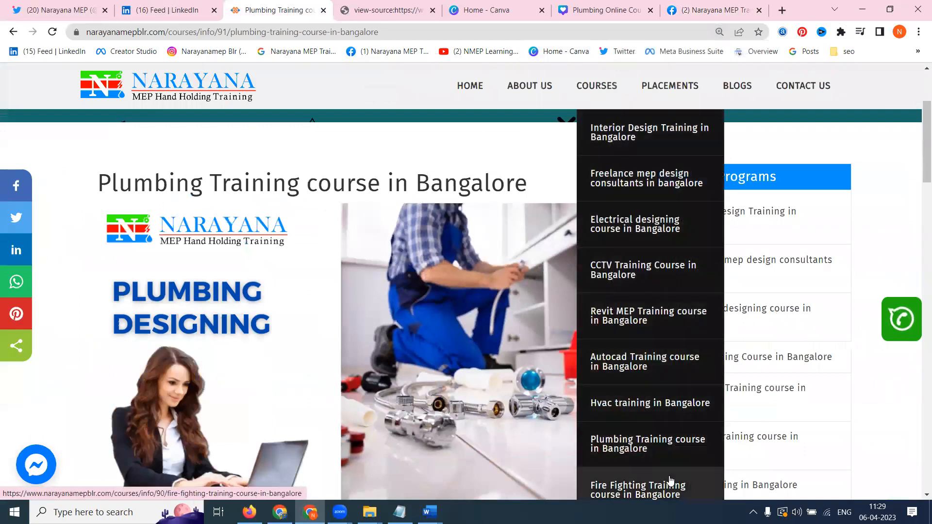
{"action": "left_click", "coordinate": [637, 489]}
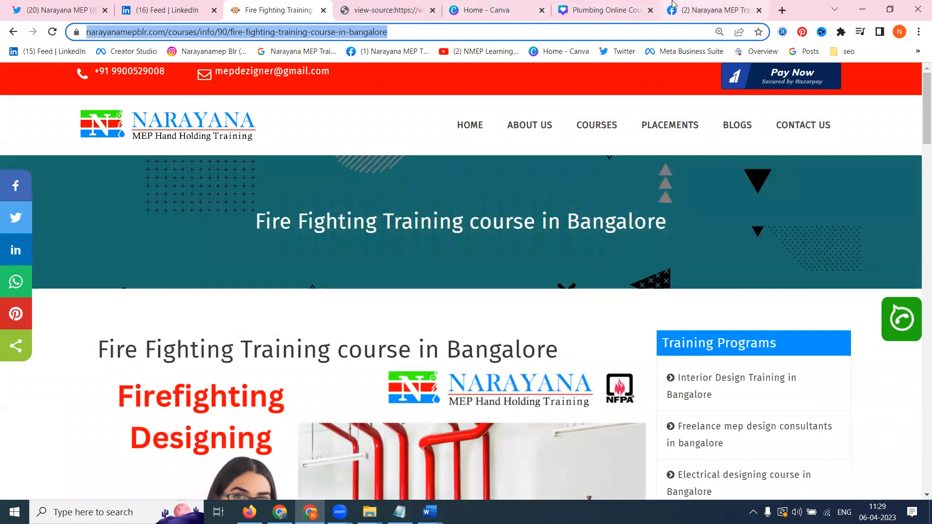
{"action": "left_click", "coordinate": [712, 10]}
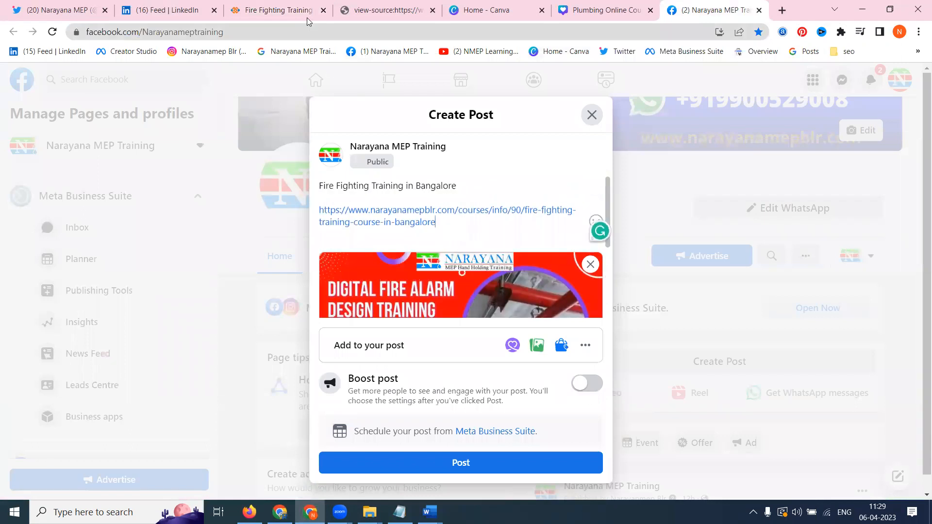
Copy the course's opening description paragraph and return to the post draft.
{"action": "left_click", "coordinate": [278, 9]}
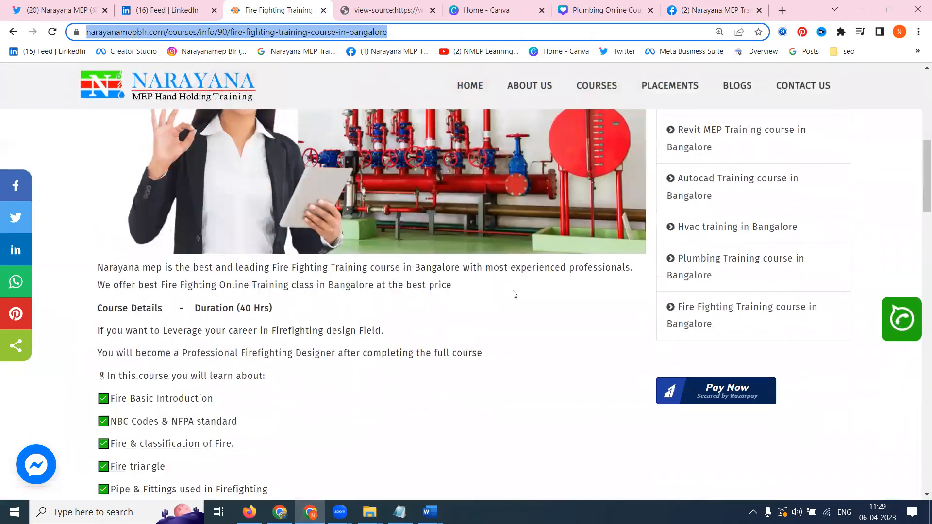
{"action": "left_click_drag", "start_coordinate": [97, 267], "coordinate": [452, 285]}
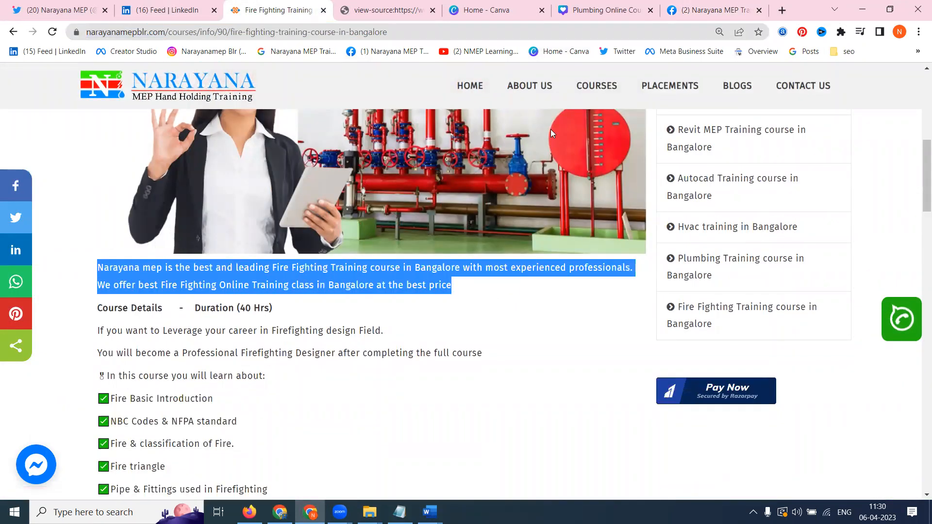
{"action": "left_click", "coordinate": [714, 10]}
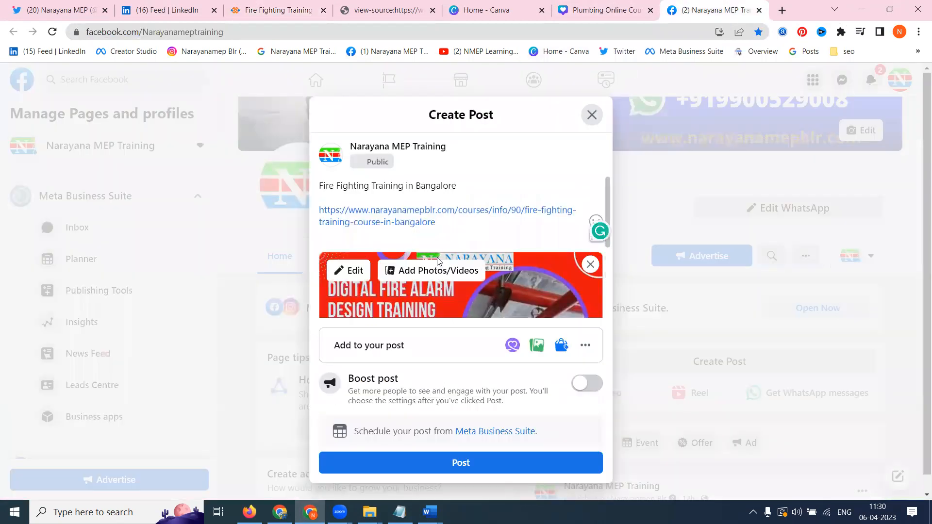
{"action": "type", "text": "Narayana mep is the best and leading Fire Fighting Training course in Bangalore with most experienced professionals. We offer best Fire Fighting Online Training class in Bangalore at the best price"}
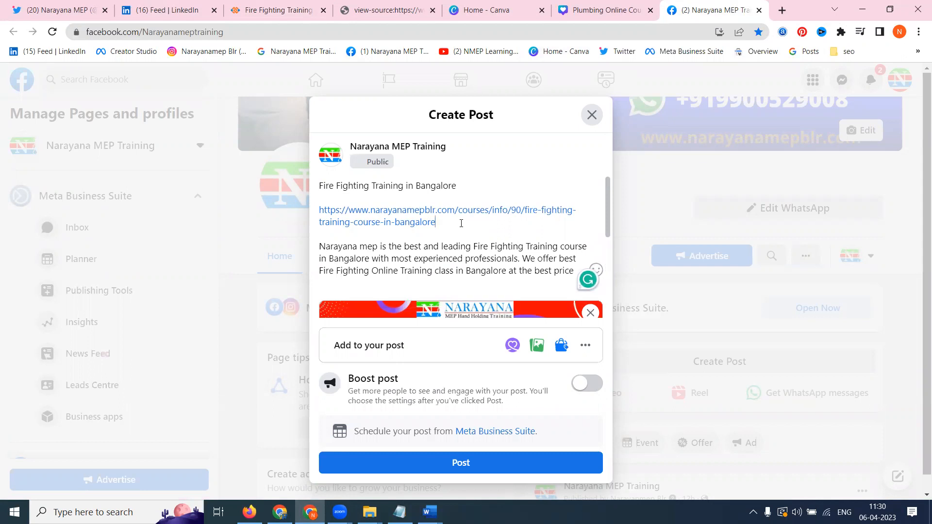
{"action": "type", "text": "Call / whatsapp m"}
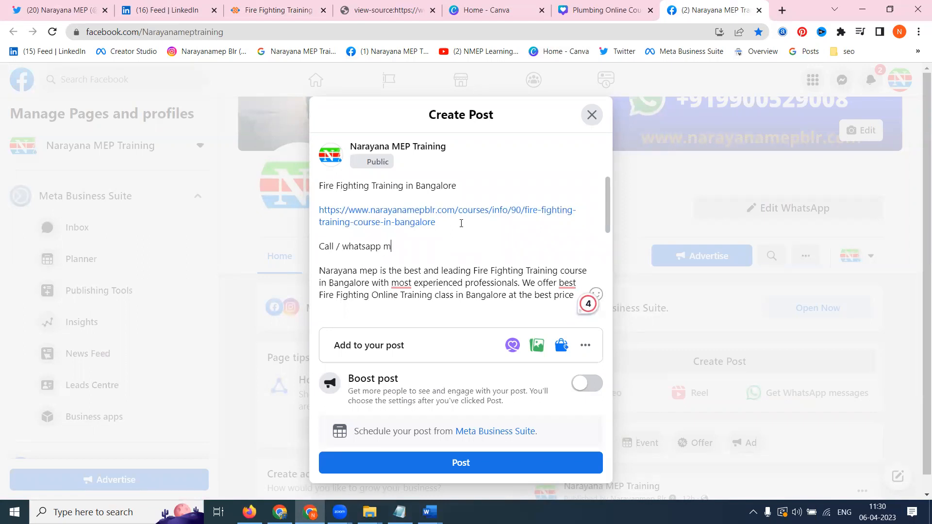
{"action": "type", "text": "essage"}
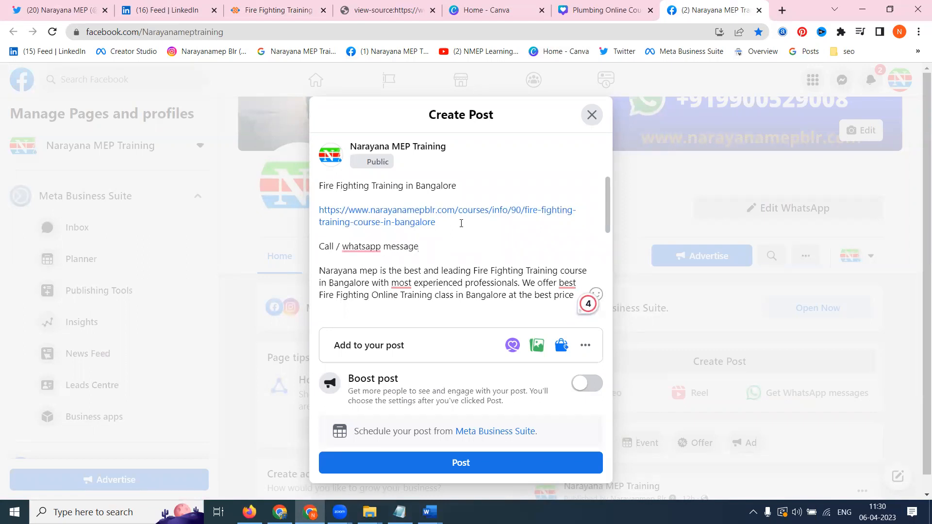
{"action": "type", "text": "-"}
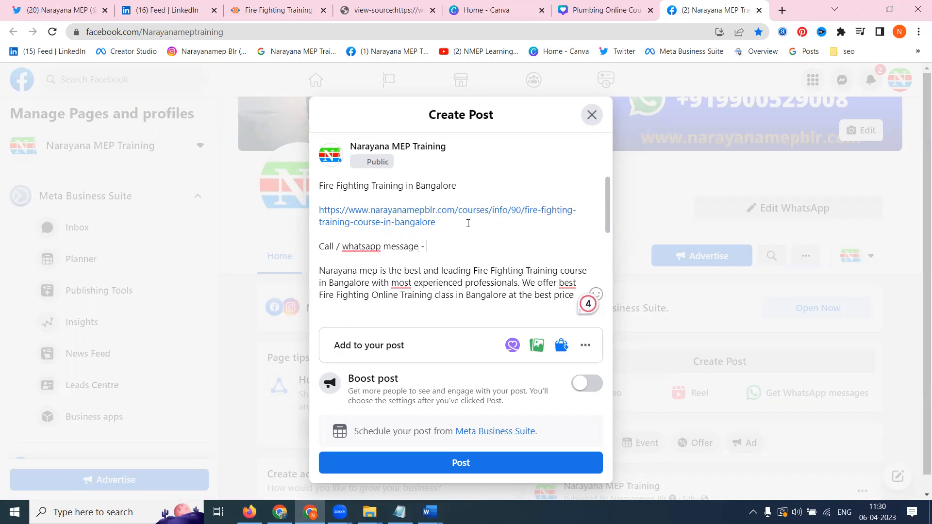
{"action": "type", "text": "http"}
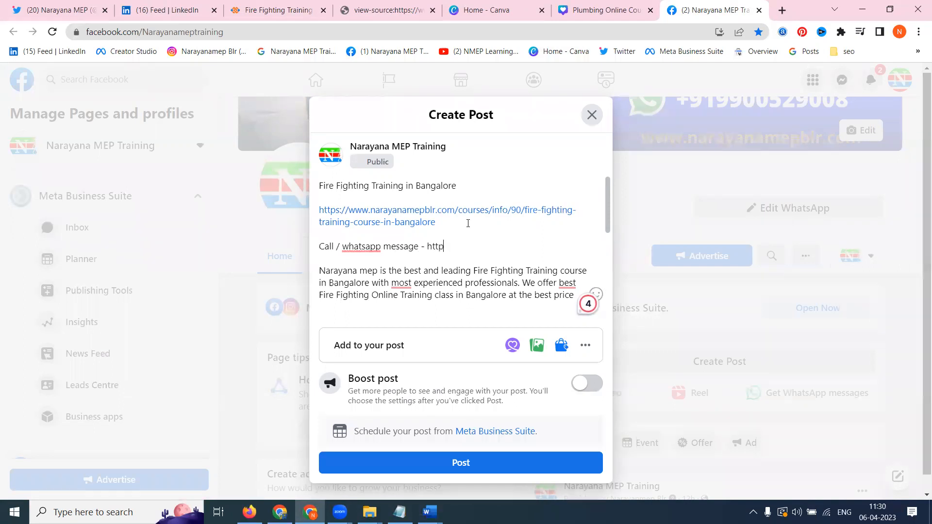
{"action": "type", "text": "s://w"}
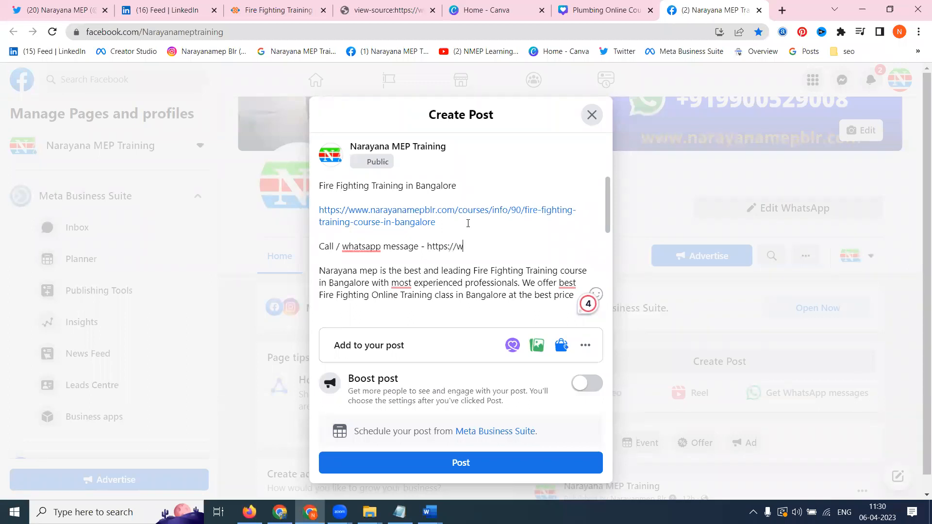
{"action": "type", "text": "a.me/91"}
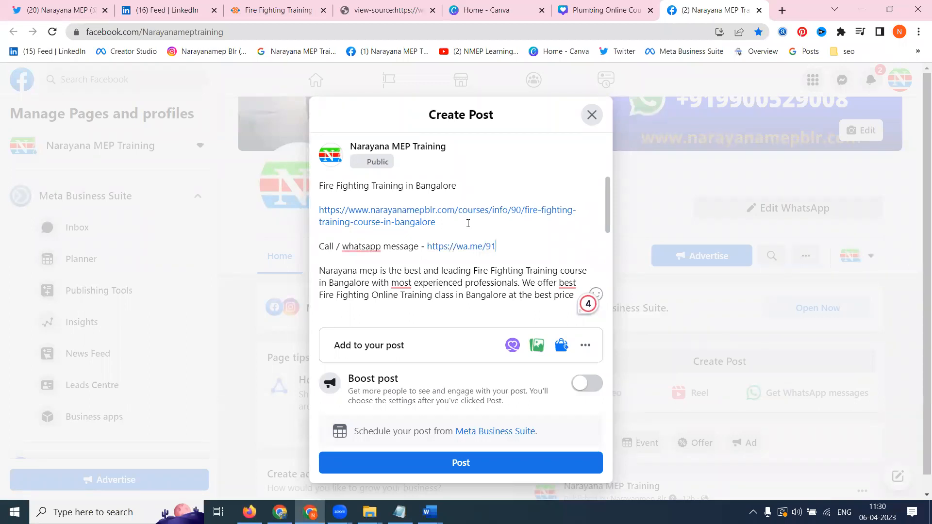
Append the phone number copied from the course page to the wa.me link and publish the post.
{"action": "left_click", "coordinate": [277, 10]}
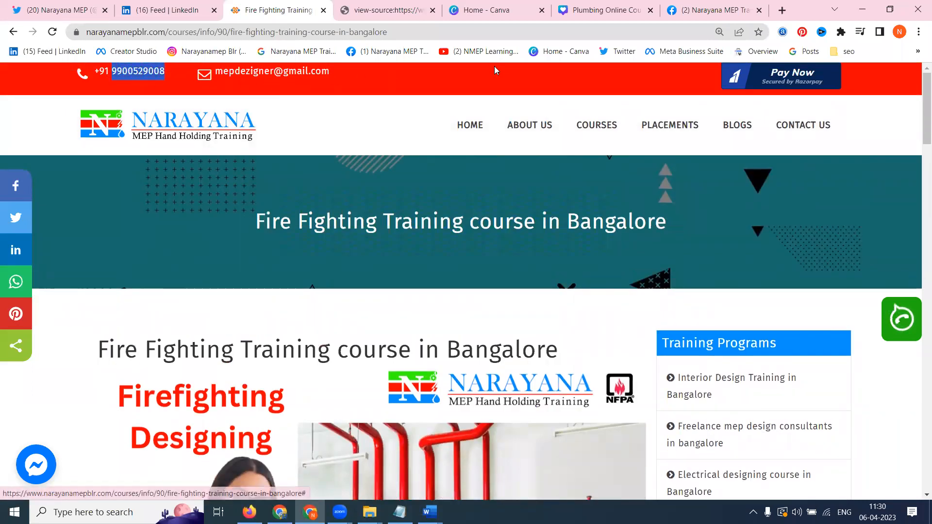
{"action": "left_click", "coordinate": [712, 9]}
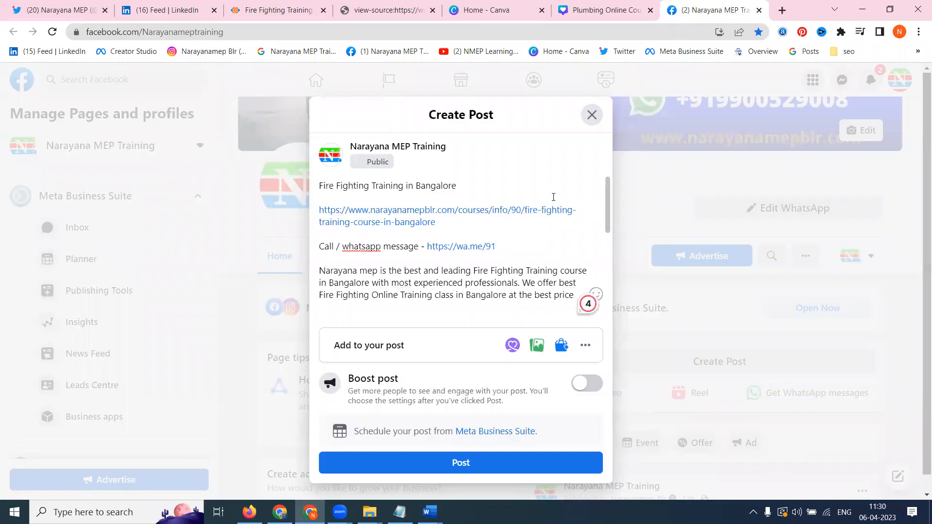
{"action": "left_click", "coordinate": [461, 463]}
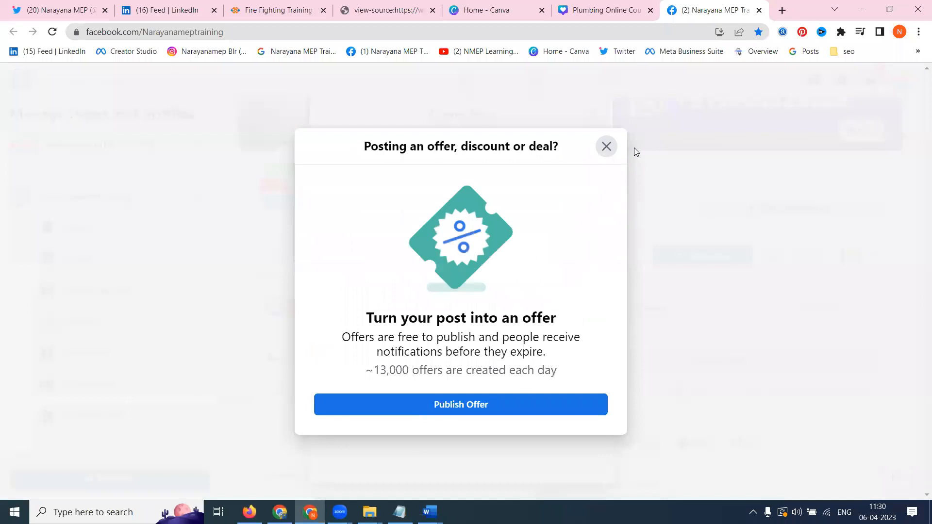
Dismiss the offer and product tagging suggestions, expand the new Fire Fighting post, then switch to the YouTube tab.
{"action": "left_click", "coordinate": [606, 147]}
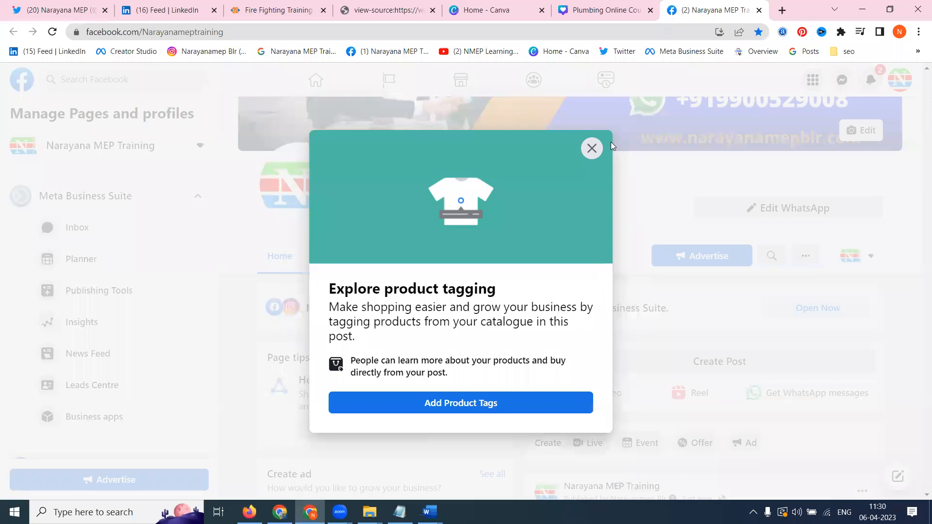
{"action": "mouse_move", "coordinate": [591, 148]}
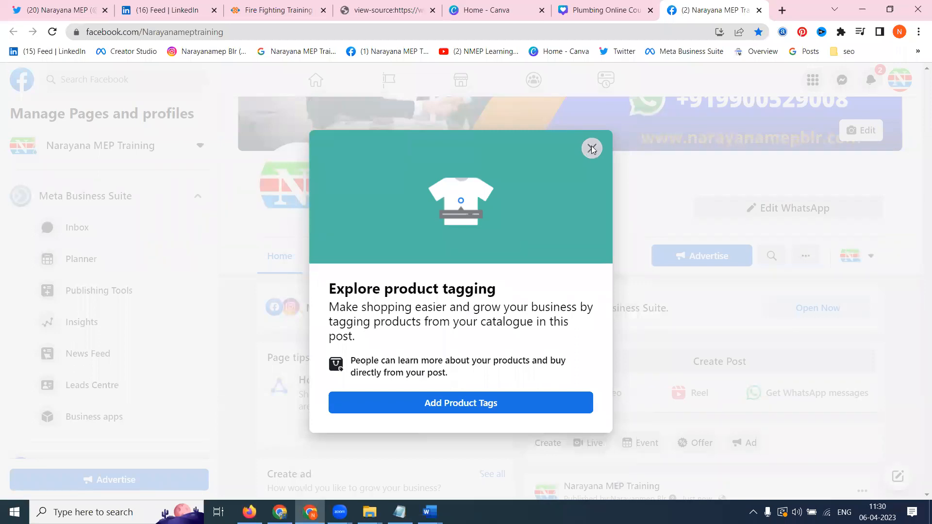
{"action": "left_click", "coordinate": [592, 148]}
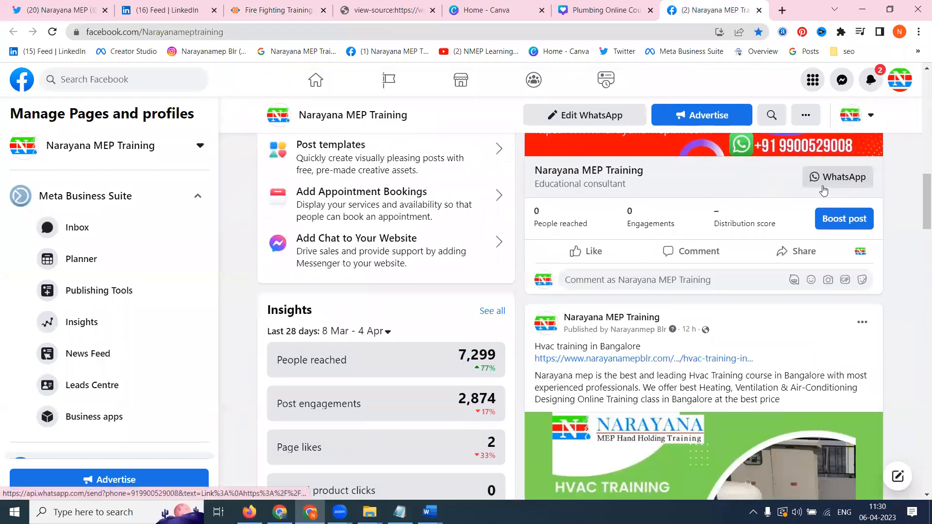
{"action": "scroll", "scroll_direction": "down", "scroll_amount": 3}
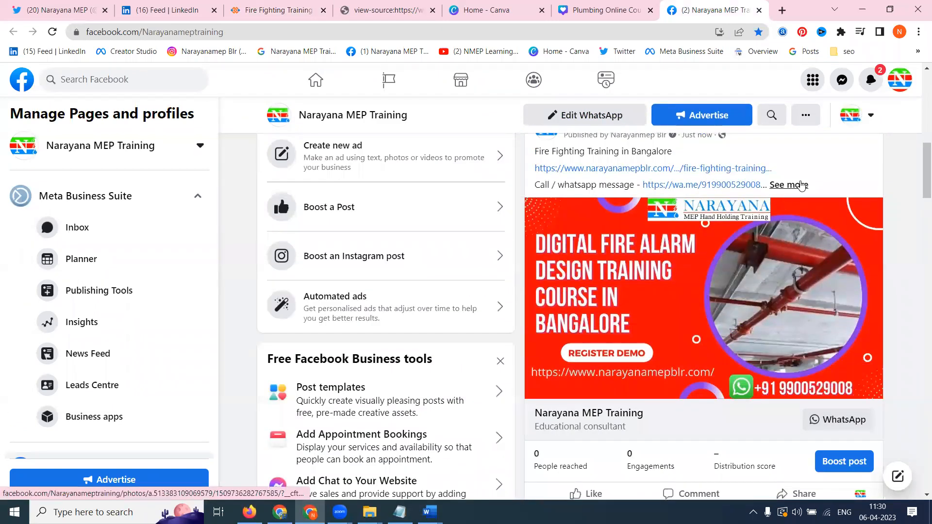
{"action": "left_click", "coordinate": [787, 185]}
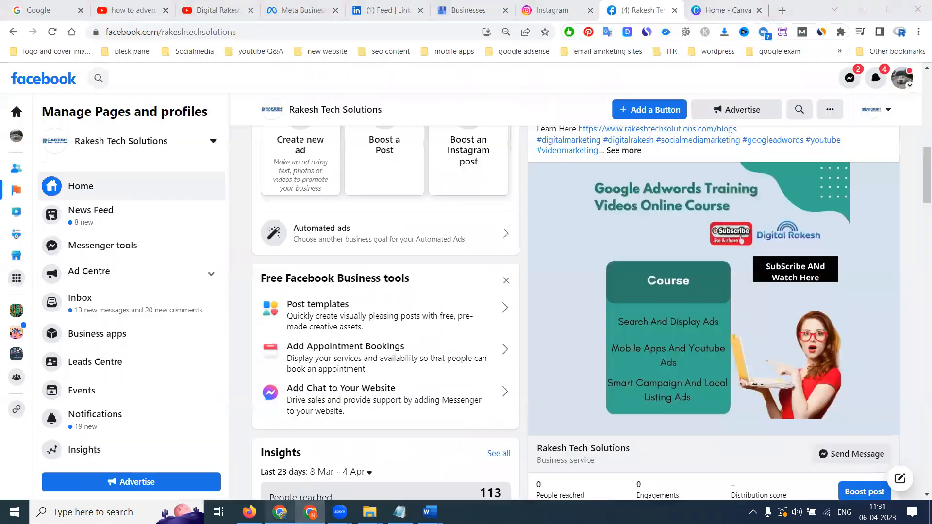
{"action": "left_click", "coordinate": [214, 9]}
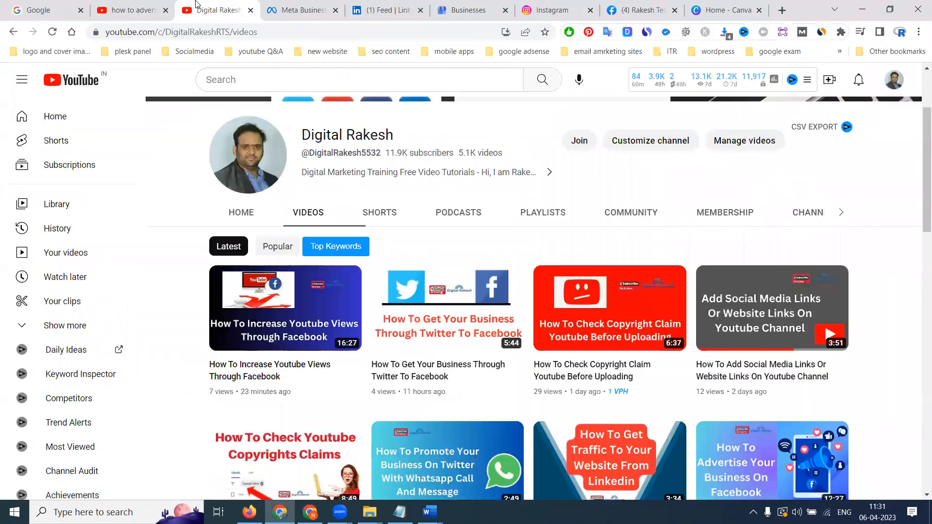